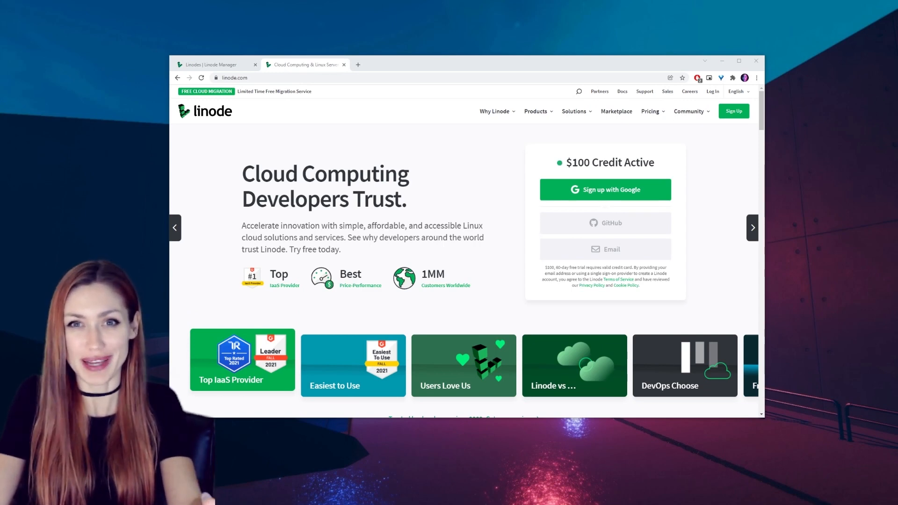
Switch to the Linode Manager tab showing the running Minecraft-test-2 Linode in Toronto.
left_click(255, 64)
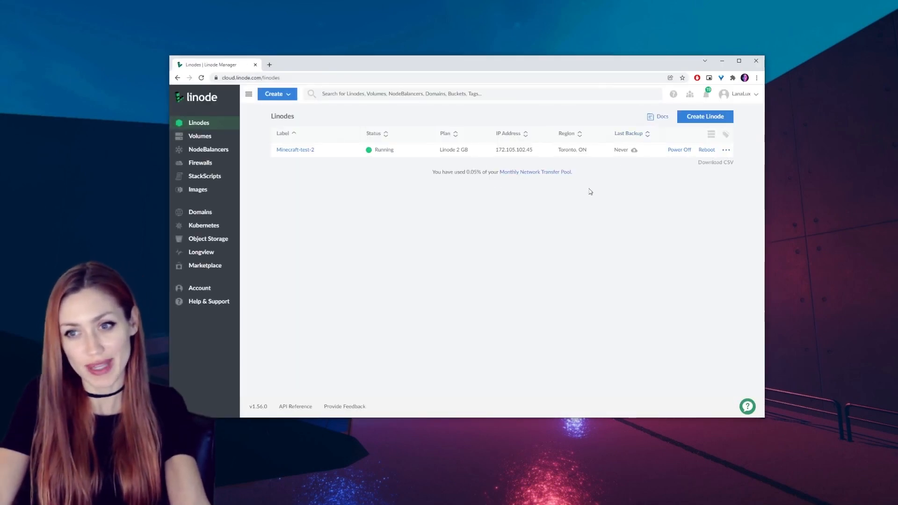
mouse_move(307, 181)
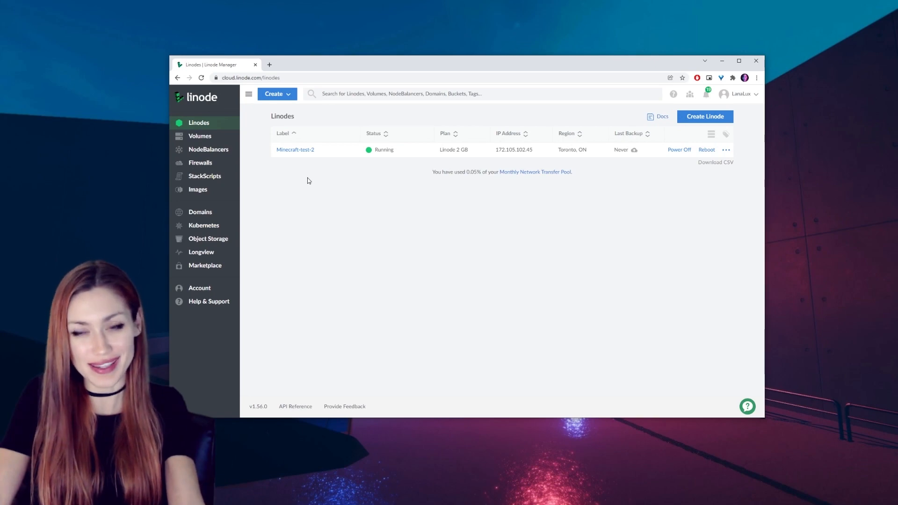
mouse_move(305, 173)
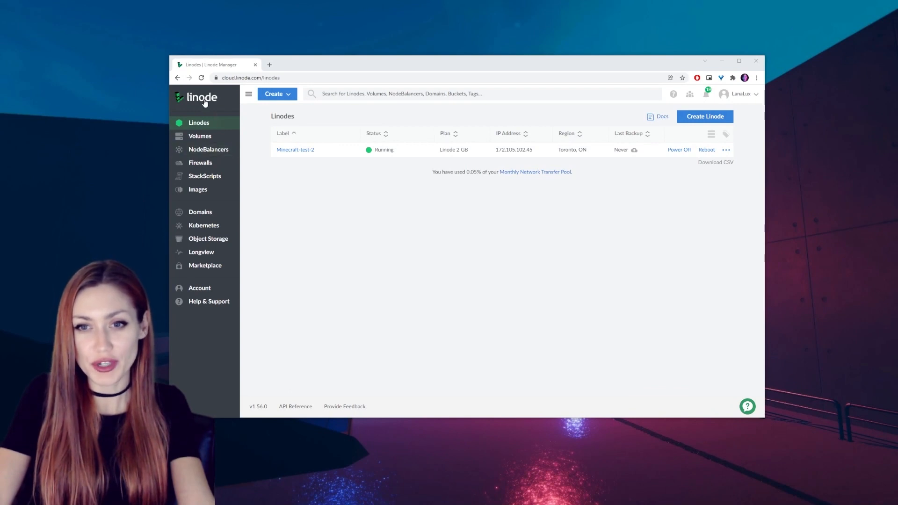
mouse_move(197, 189)
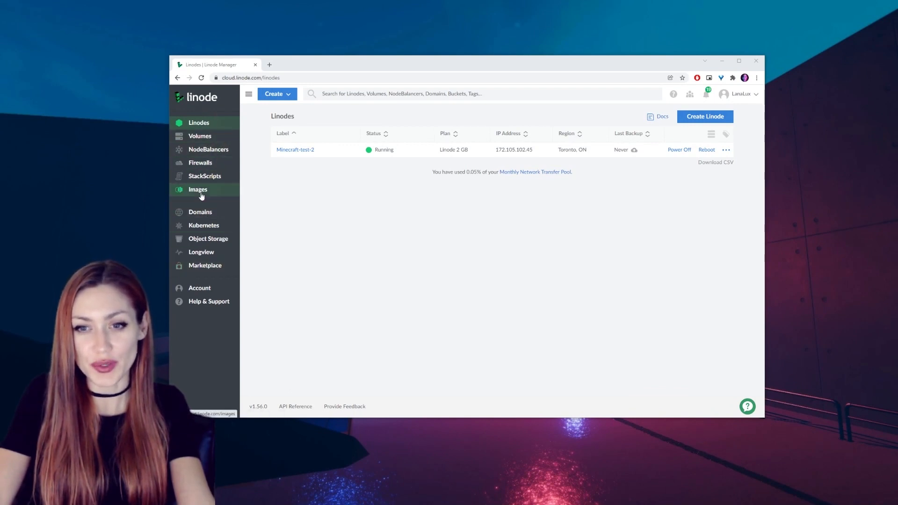
Start a new Linode from the Marketplace and choose the Cloudron app.
left_click(205, 265)
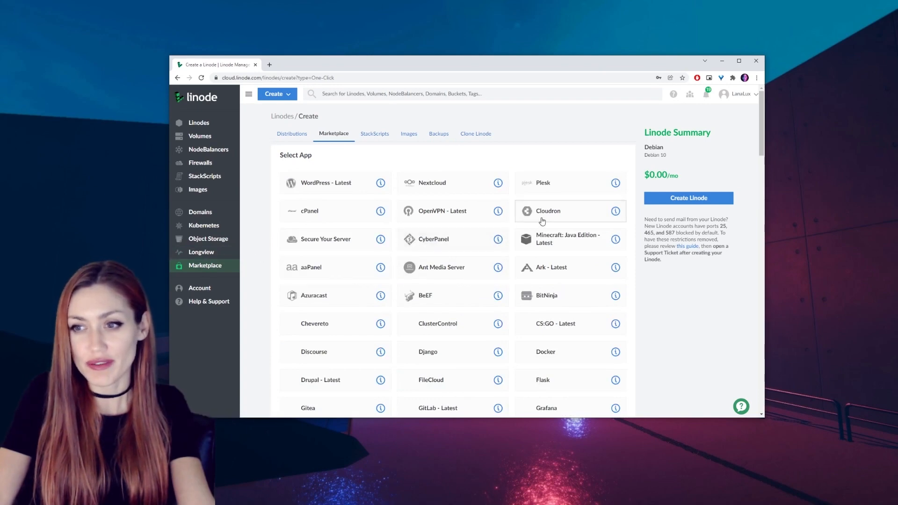
scroll("down", 3)
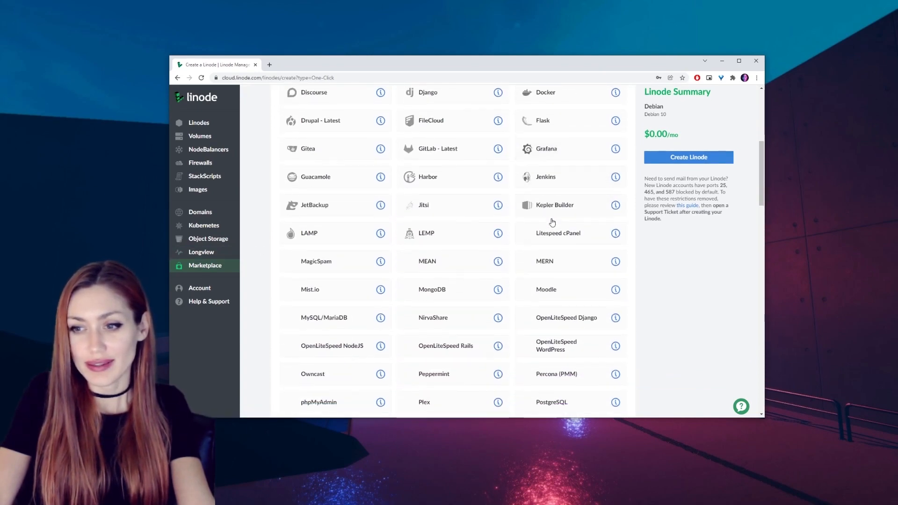
scroll("up", 3)
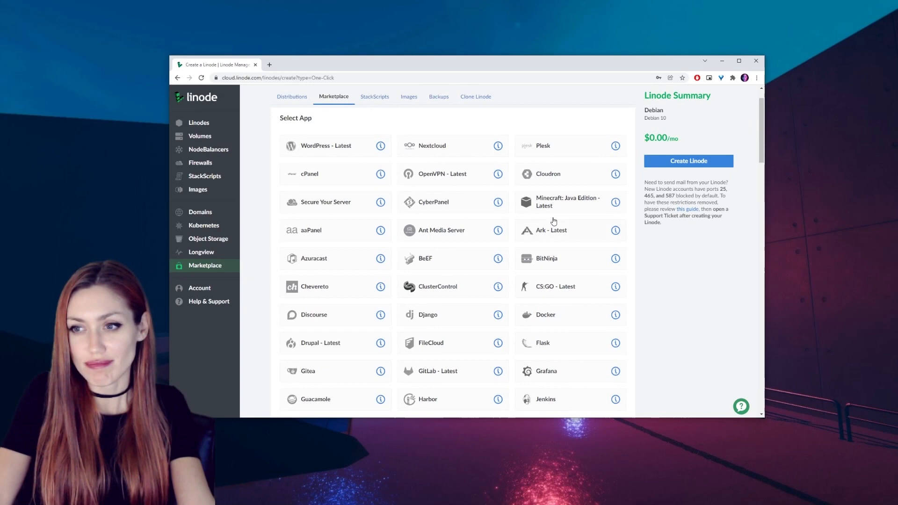
mouse_move(548, 176)
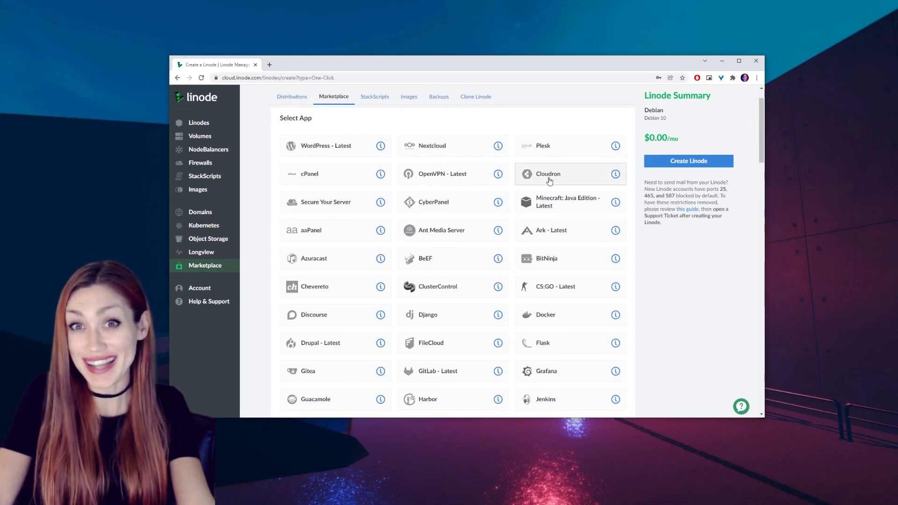
left_click(547, 173)
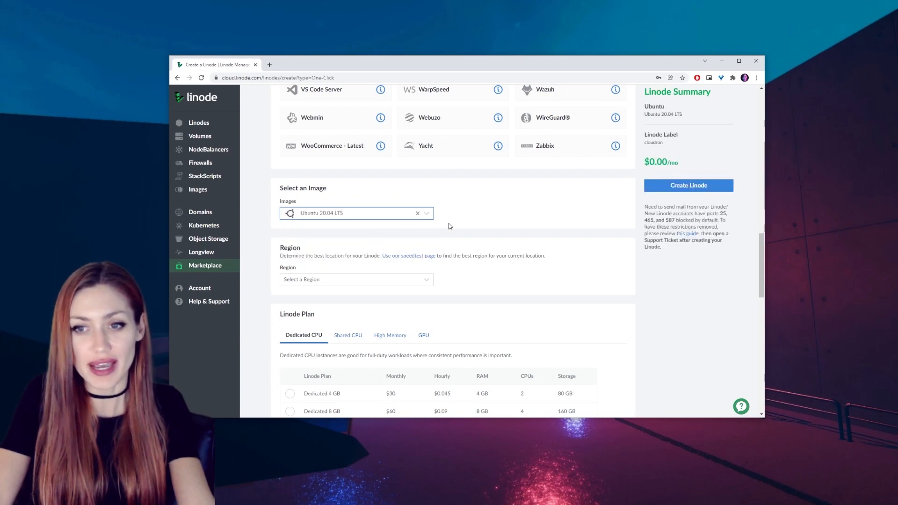
Set the region to Toronto, ON and pick the shared-CPU Linode 2 GB plan ($10/mo).
left_click(355, 279)
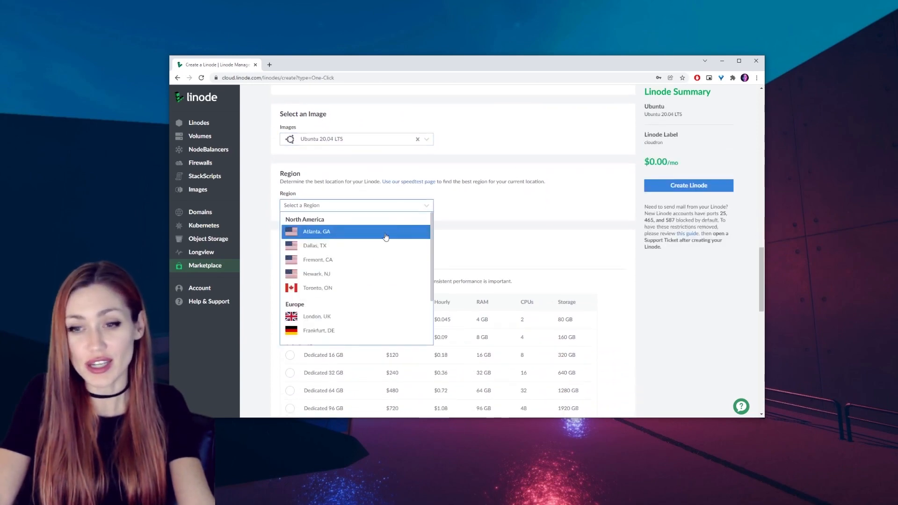
left_click(317, 288)
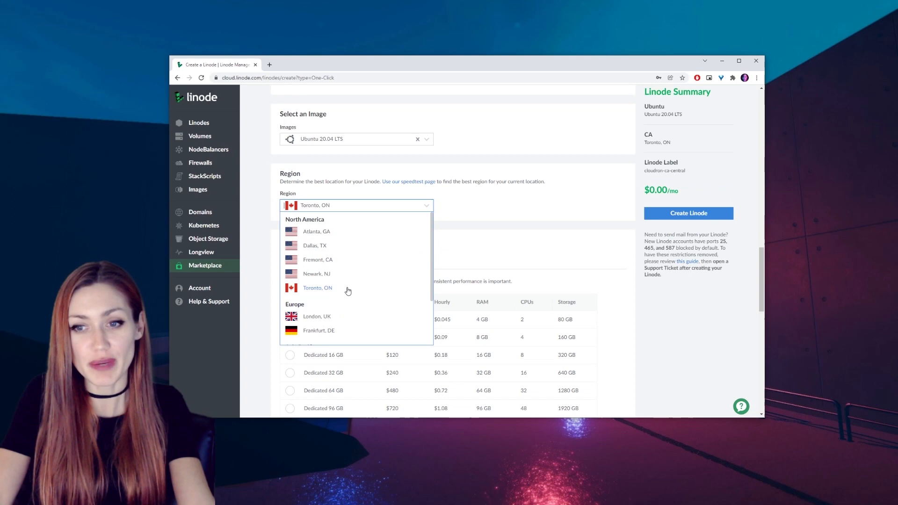
left_click(317, 287)
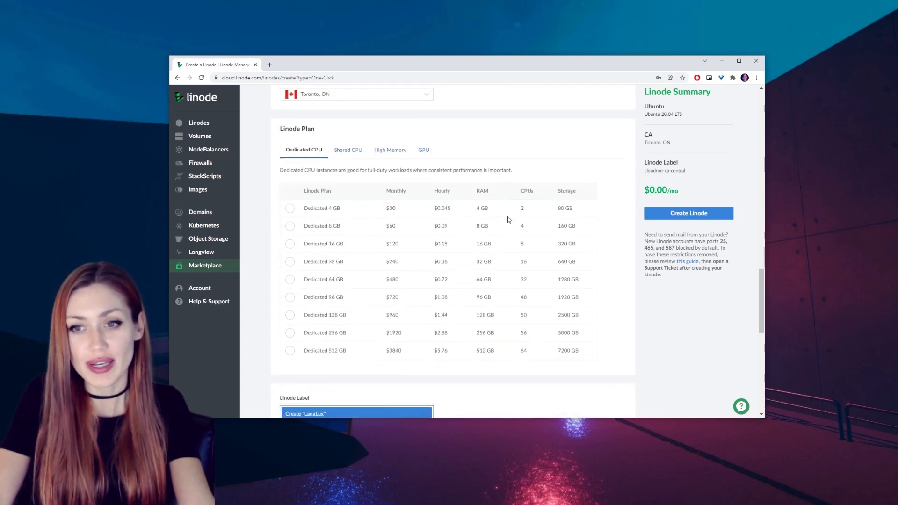
mouse_move(458, 255)
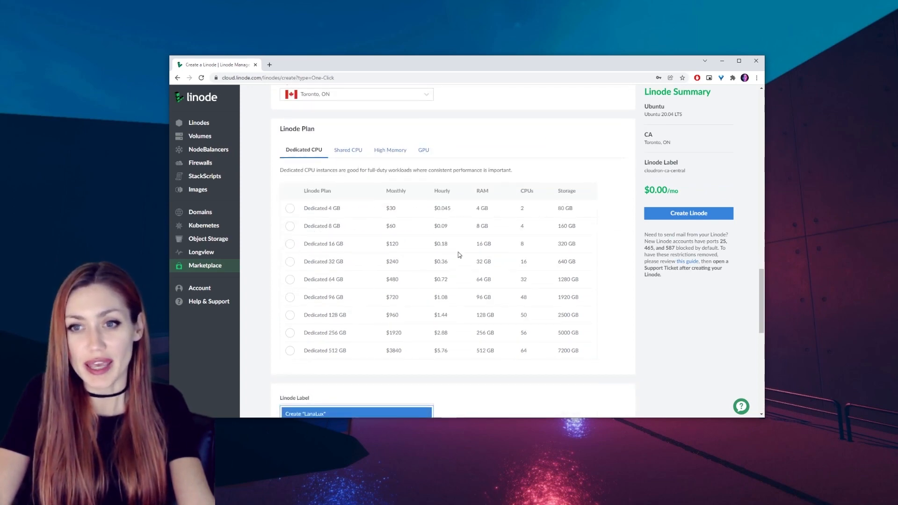
left_click(347, 149)
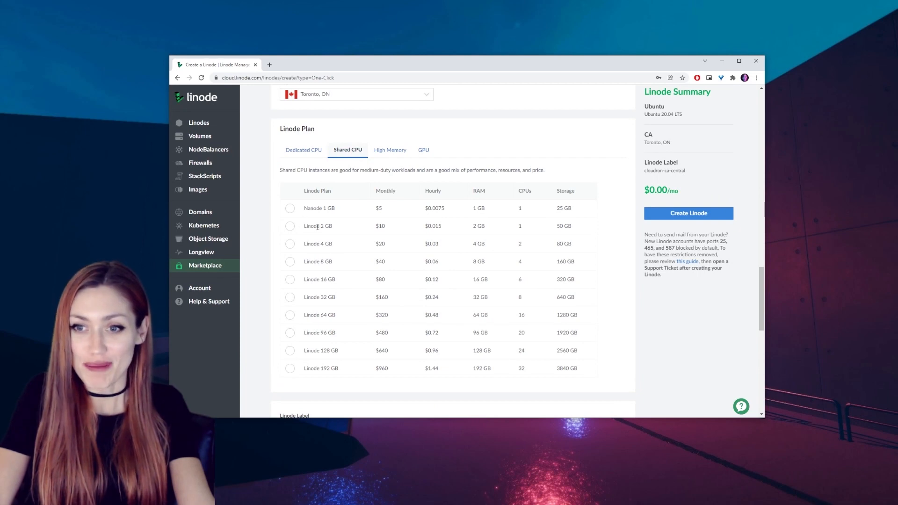
mouse_move(337, 203)
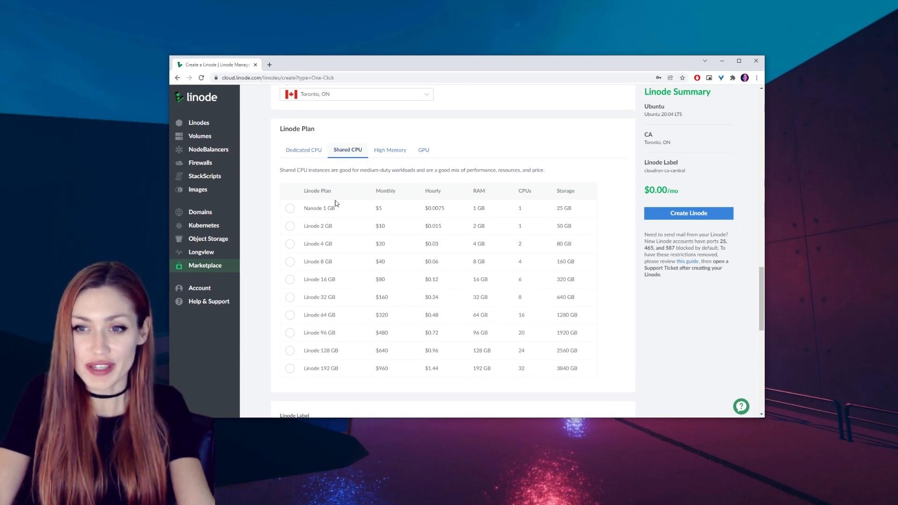
double_click(318, 226)
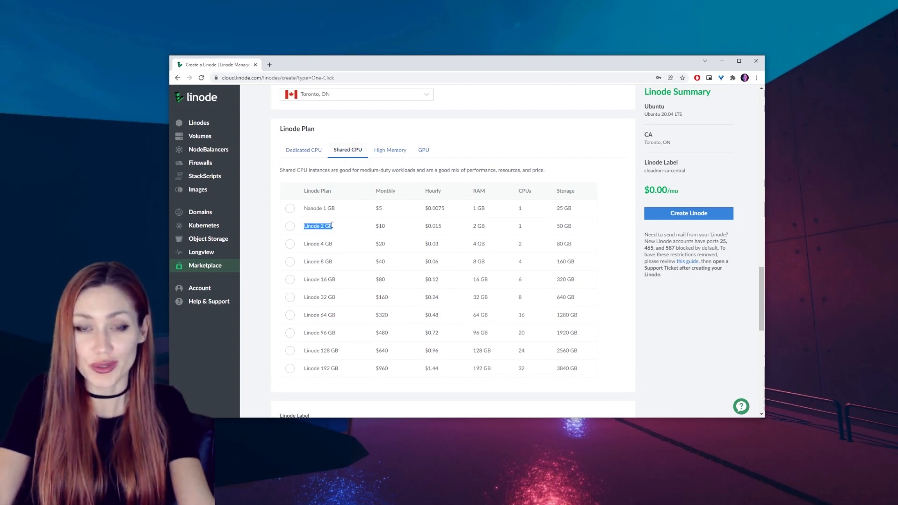
left_click(290, 225)
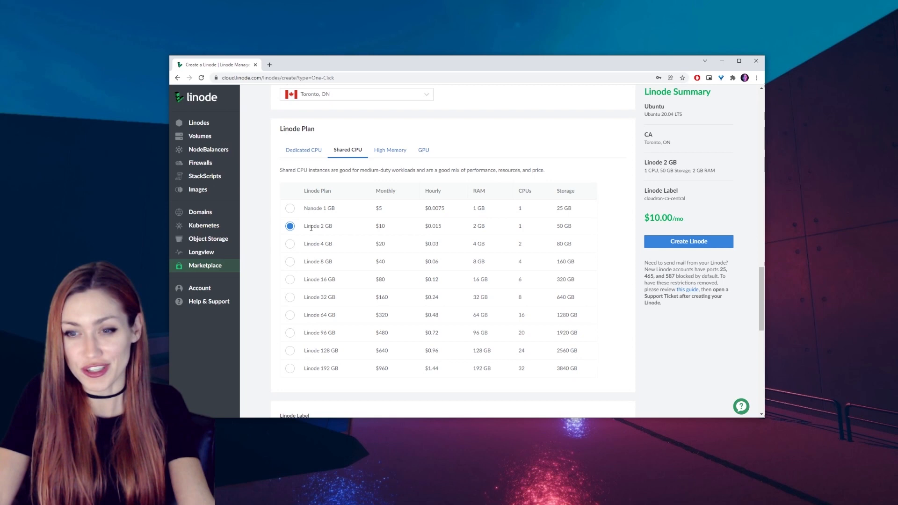
Label the new Linode 'Margret' and review the Root Password and SSH Keys sections.
scroll("down", 3)
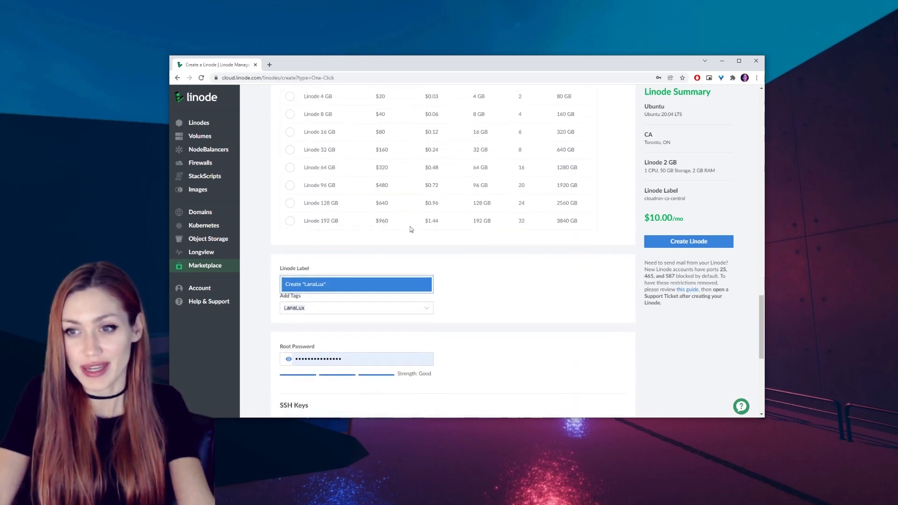
scroll("down", 3)
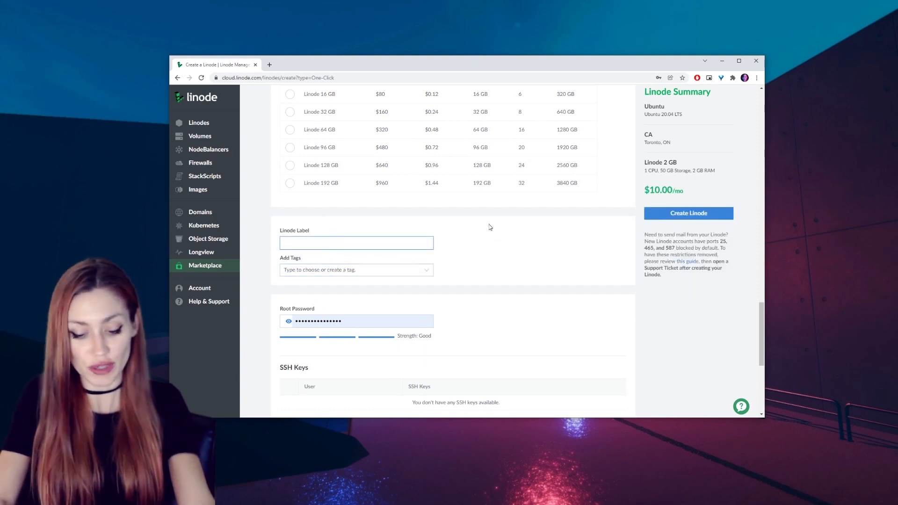
type("Margret")
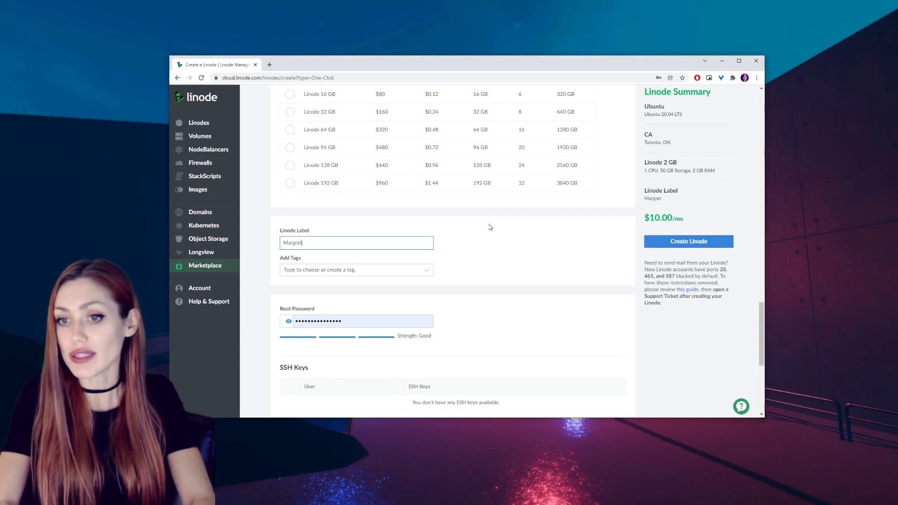
scroll("down", 3)
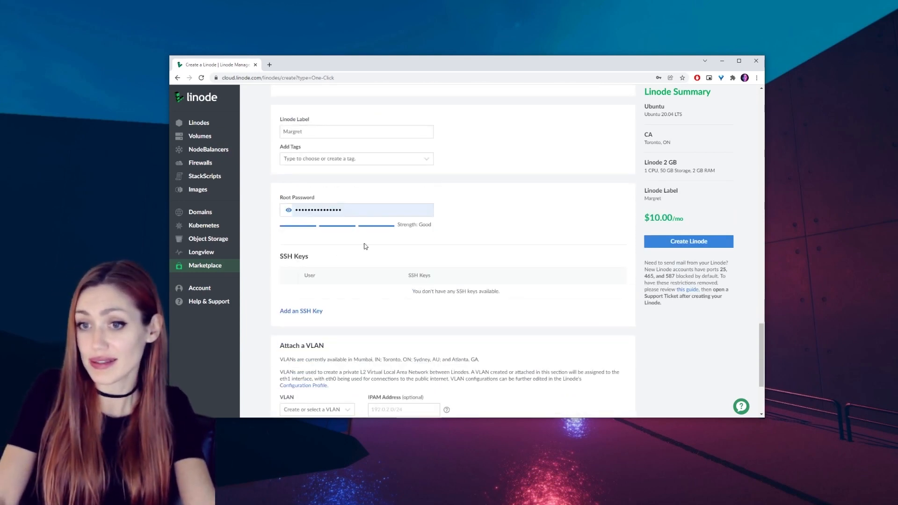
mouse_move(501, 261)
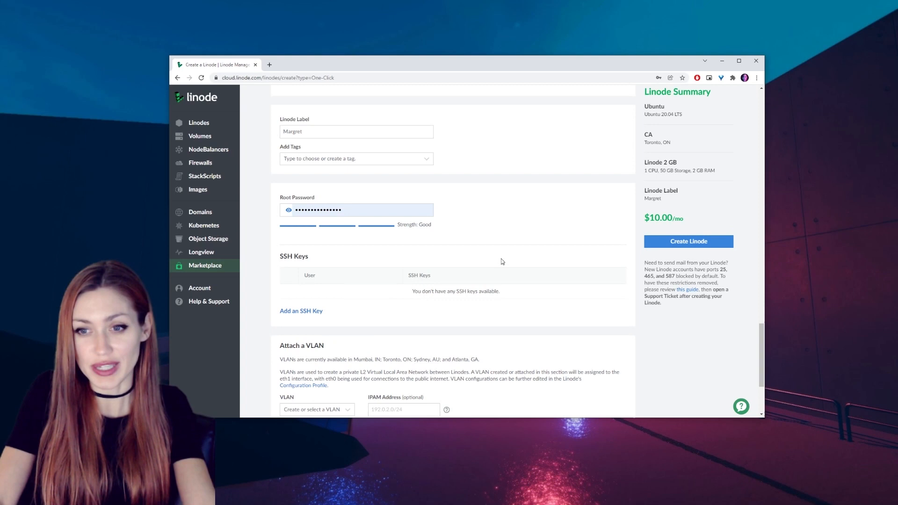
mouse_move(505, 258)
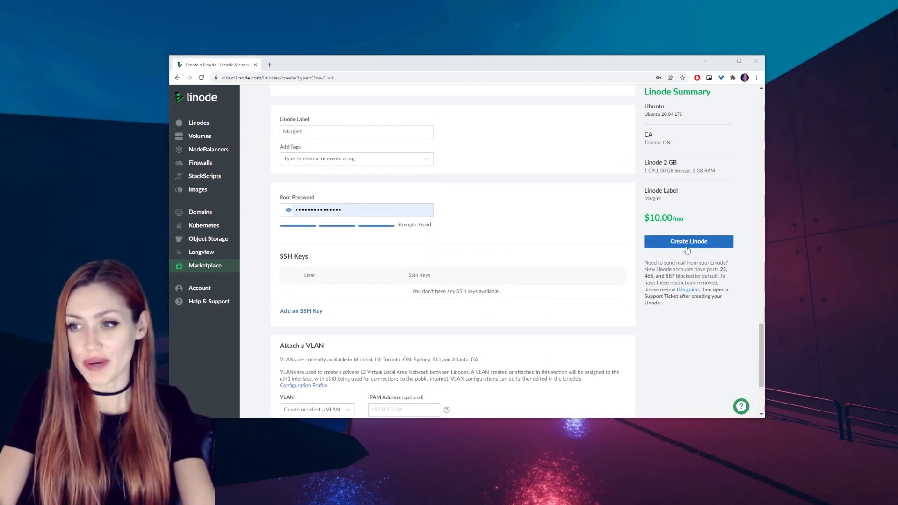
Create the Margret Linode and open its detail page until it shows RUNNING.
left_click(688, 242)
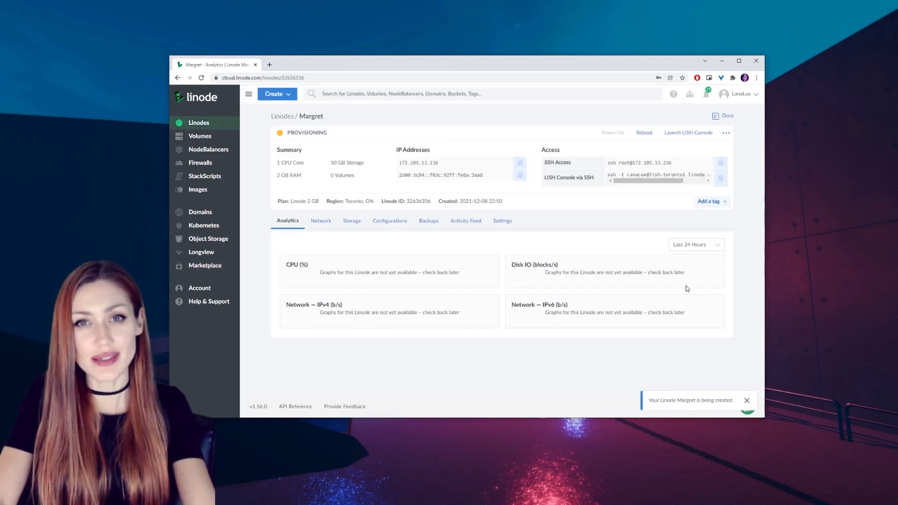
left_click(747, 400)
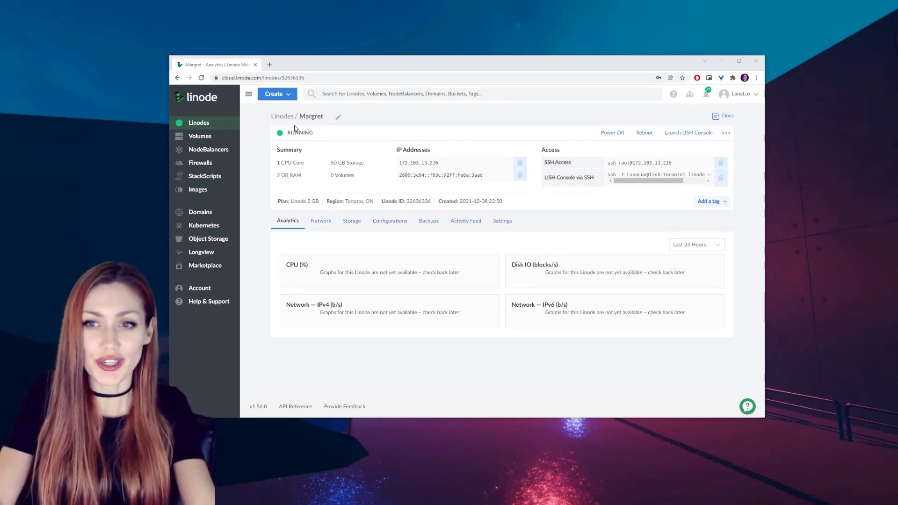
mouse_move(295, 129)
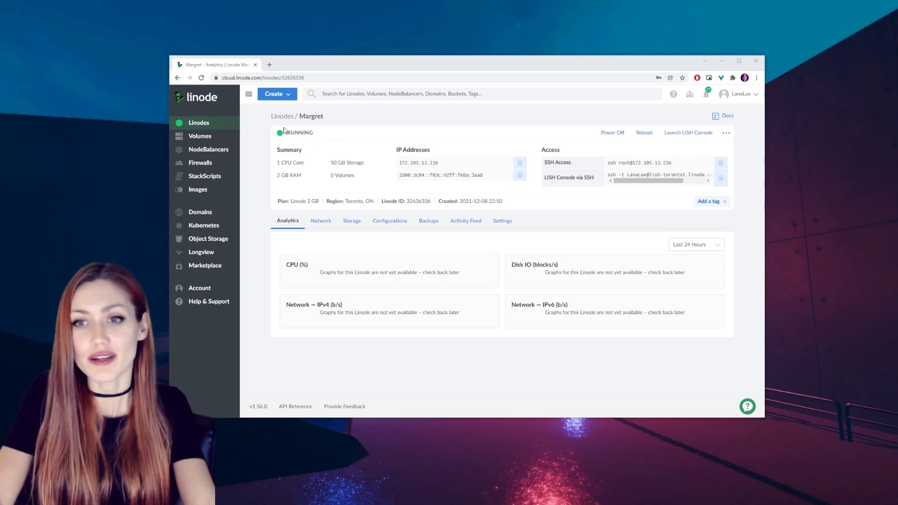
mouse_move(290, 138)
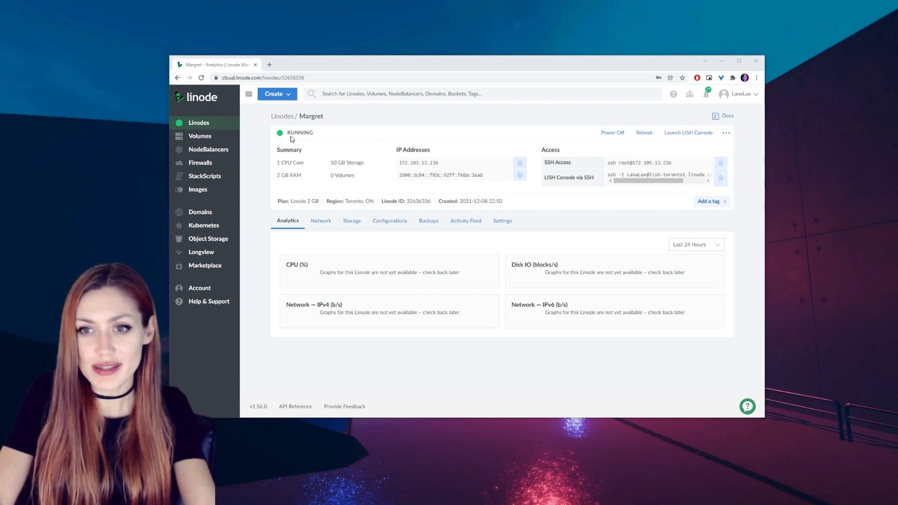
mouse_move(245, 166)
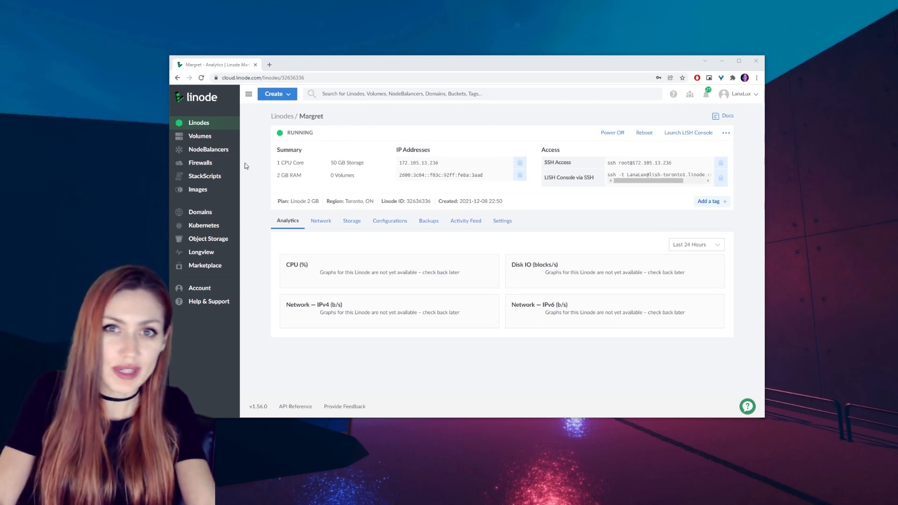
mouse_move(313, 137)
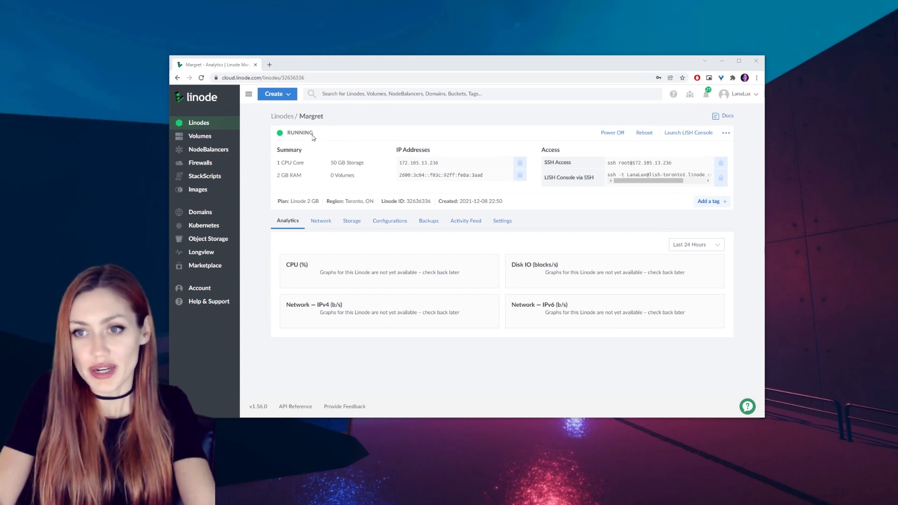
mouse_move(427, 127)
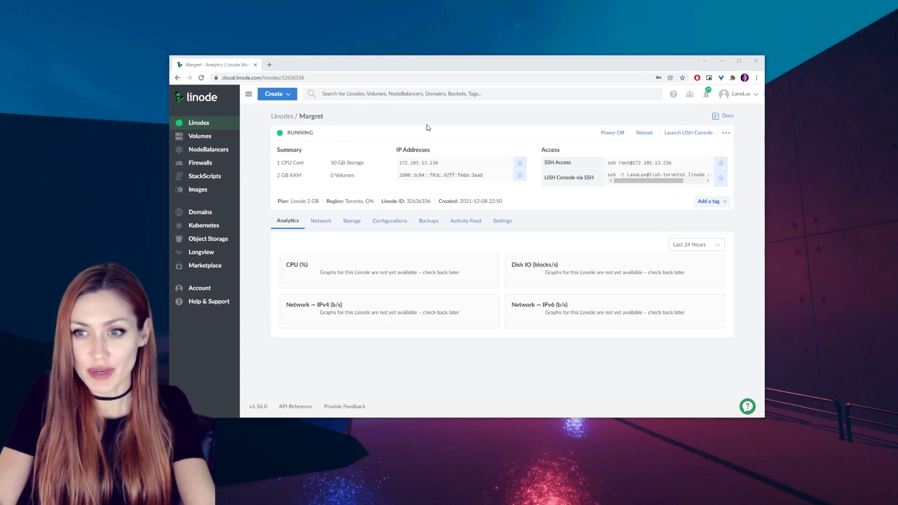
Try 172.105.13.236 in a new tab, get connection refused, and return to Margret.
left_click(520, 165)
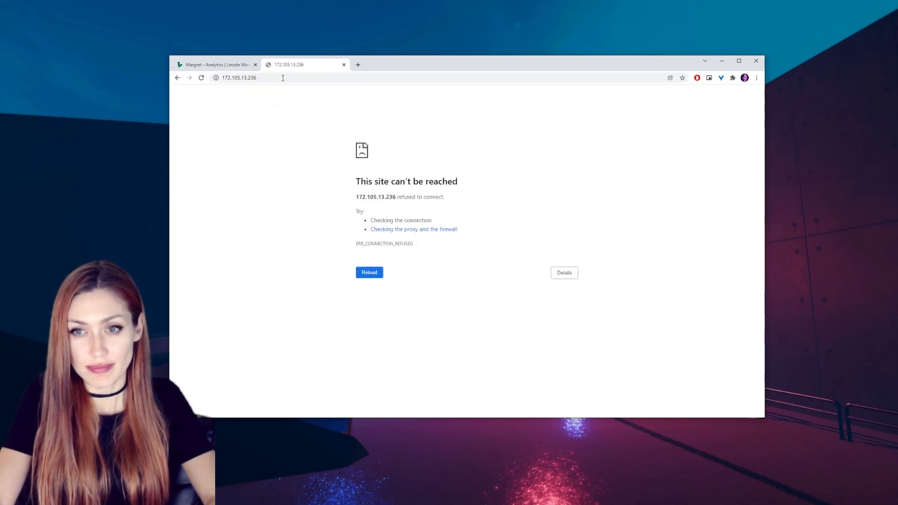
mouse_move(273, 169)
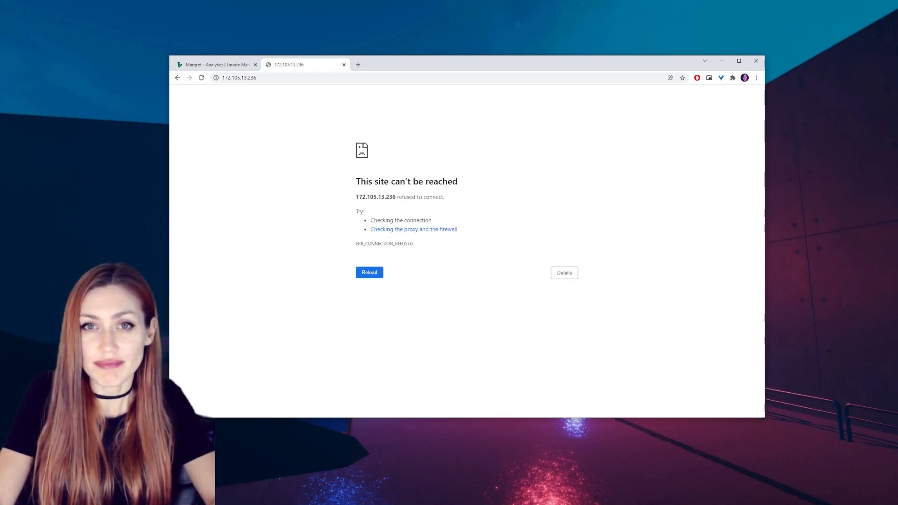
left_click(216, 65)
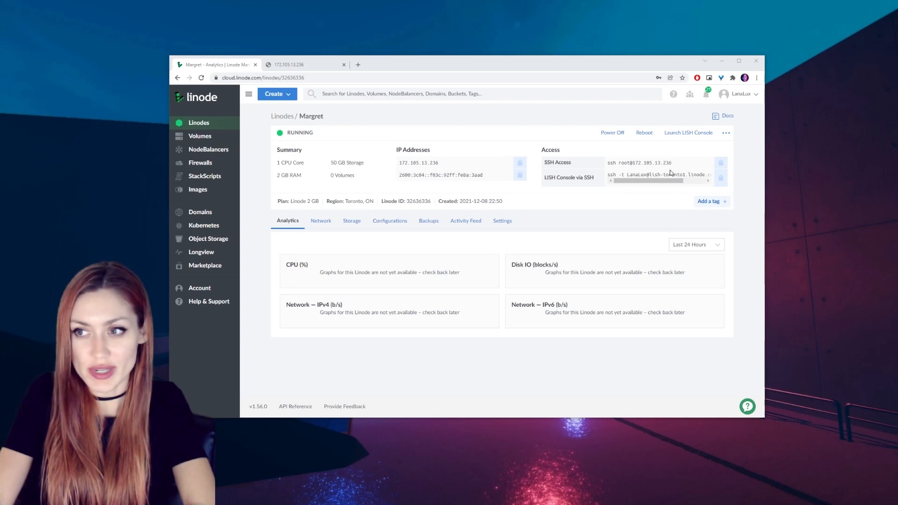
mouse_move(688, 133)
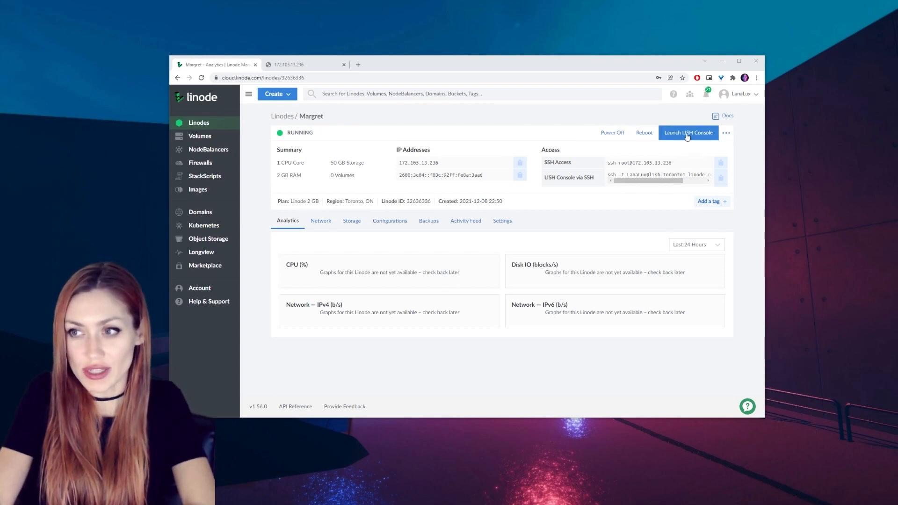
Check boot in the LISH console, then bypass the certificate warning for 172.105.13.236.
left_click(687, 133)
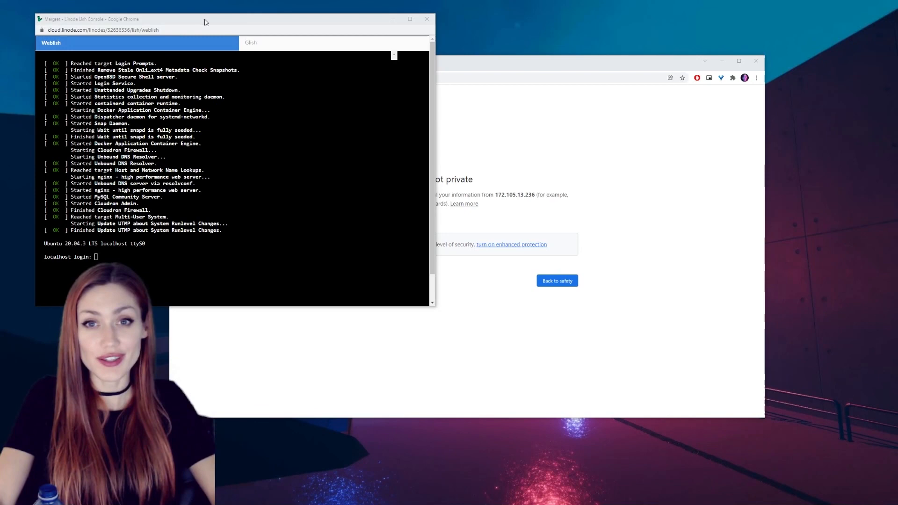
left_click_drag(205, 18, 344, 10)
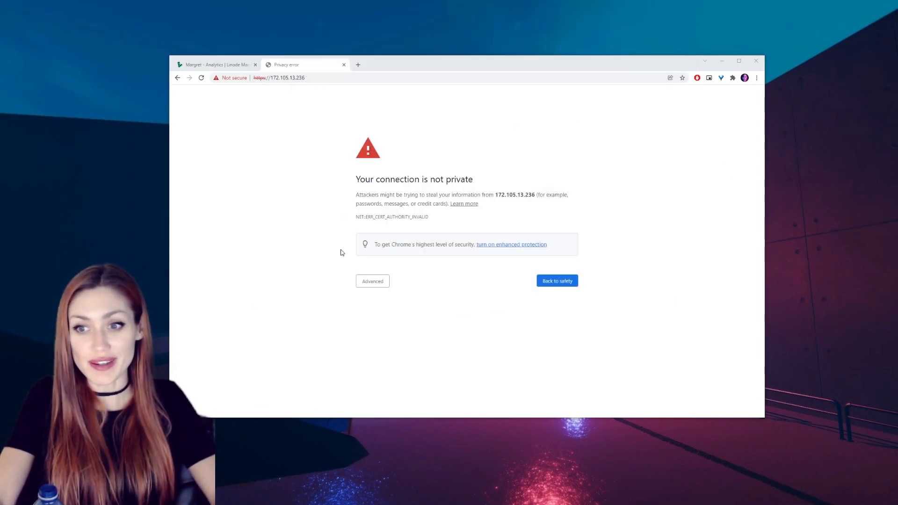
mouse_move(679, 253)
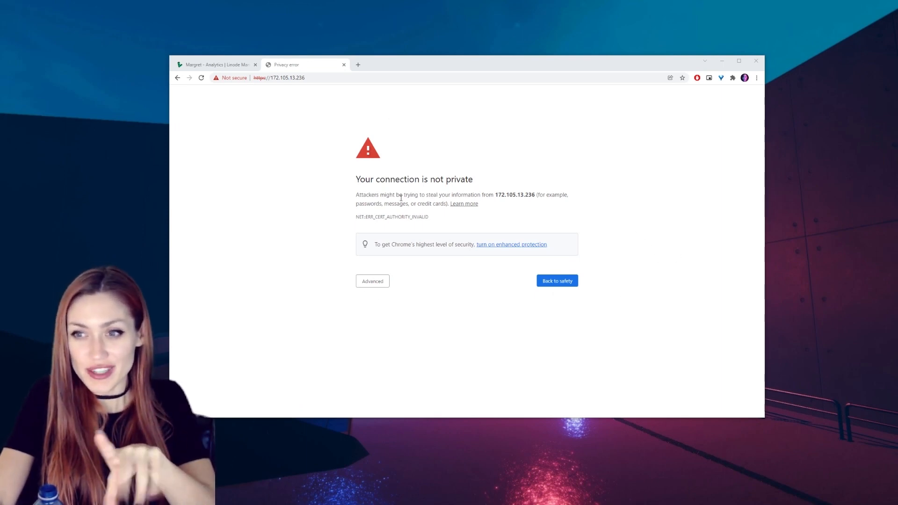
left_click(372, 281)
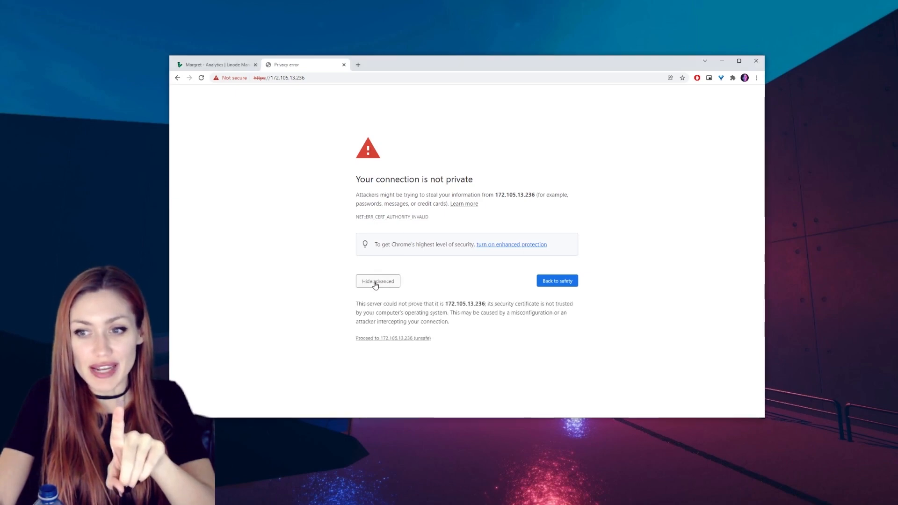
mouse_move(387, 338)
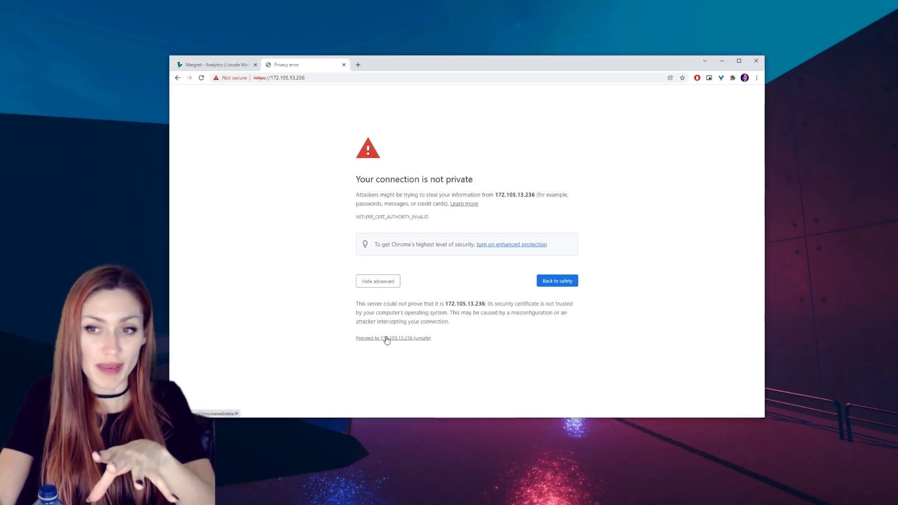
left_click(383, 338)
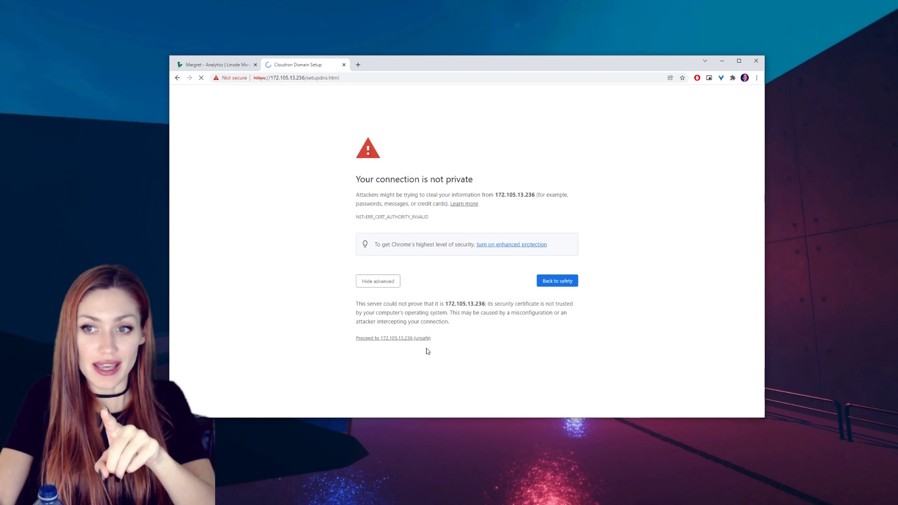
Enter domain thisisgamedev.com, choose Linode as DNS provider, and return to the Linode tab.
left_click(393, 338)
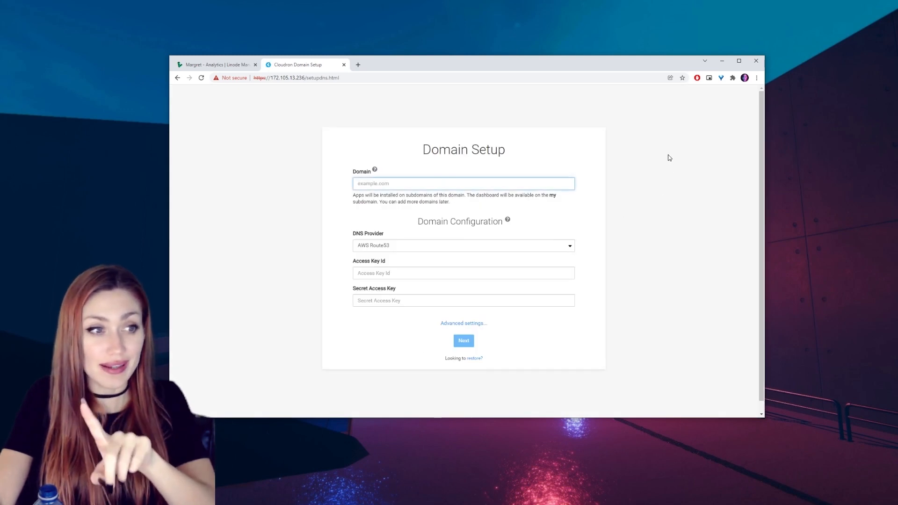
mouse_move(707, 179)
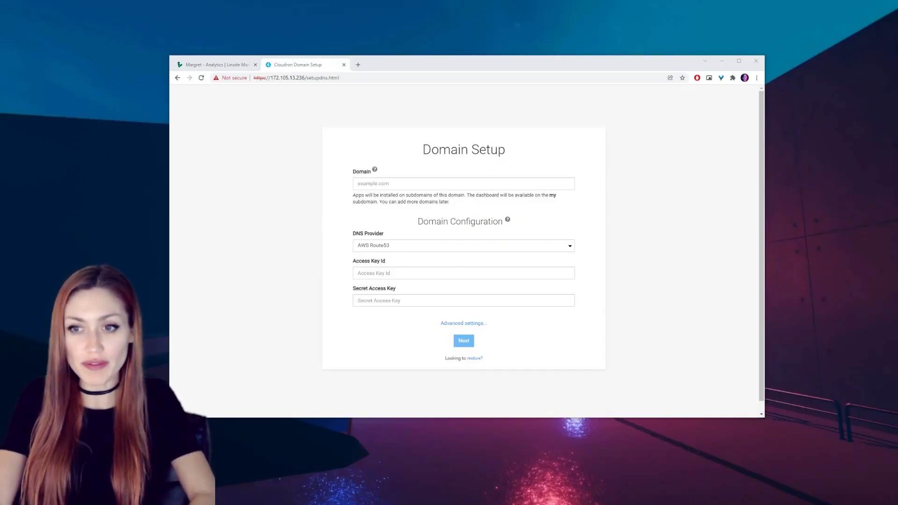
left_click(463, 183)
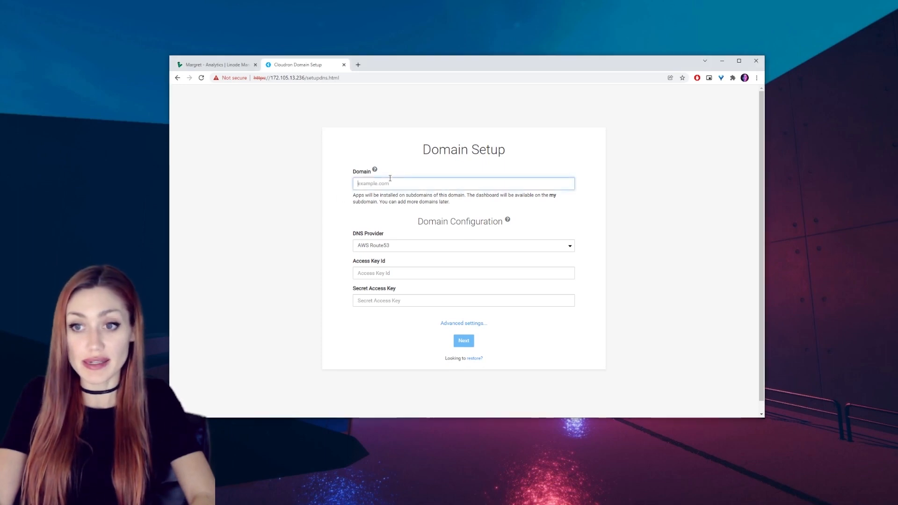
type("thisisgamedev.com")
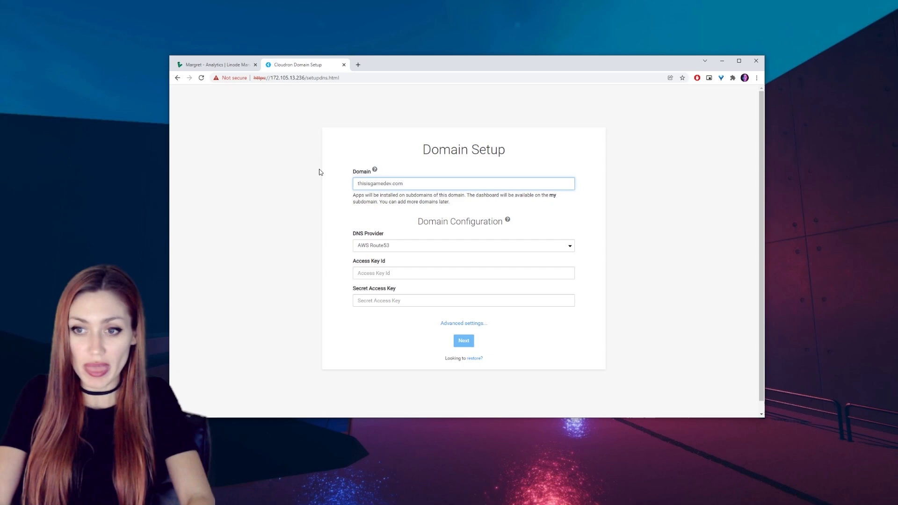
mouse_move(397, 253)
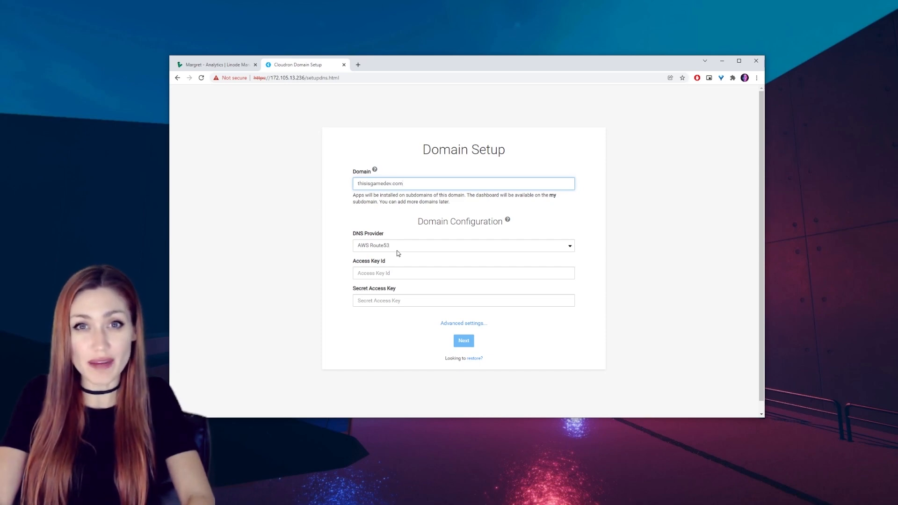
mouse_move(379, 257)
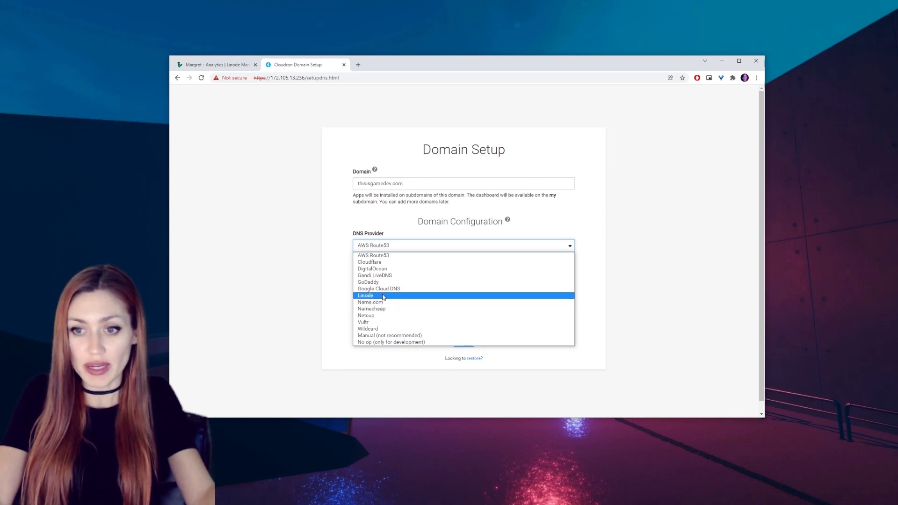
left_click(366, 295)
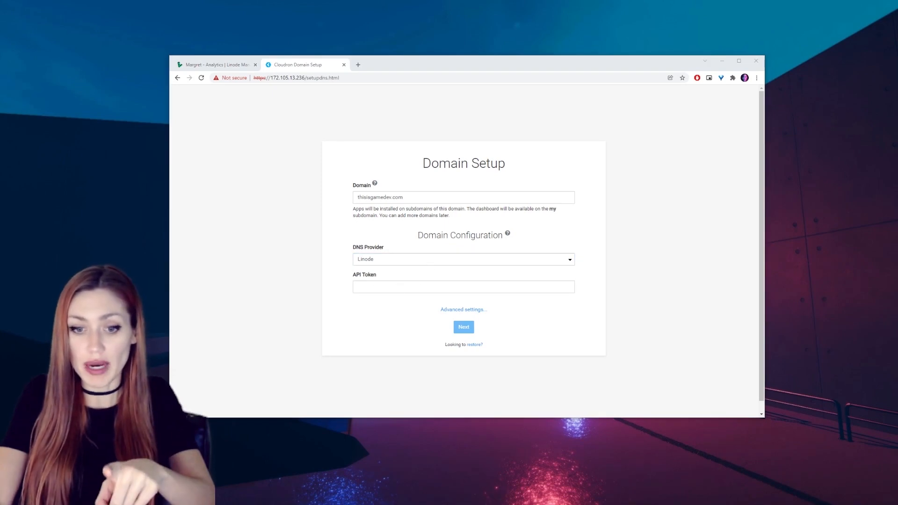
left_click(215, 64)
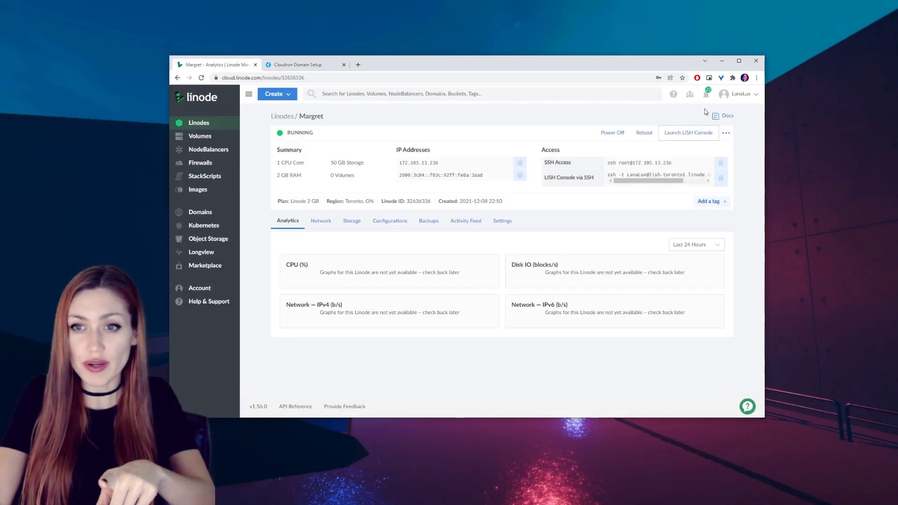
Create a never-expiring 'Margret' personal access token with read/write Domains access.
left_click(740, 94)
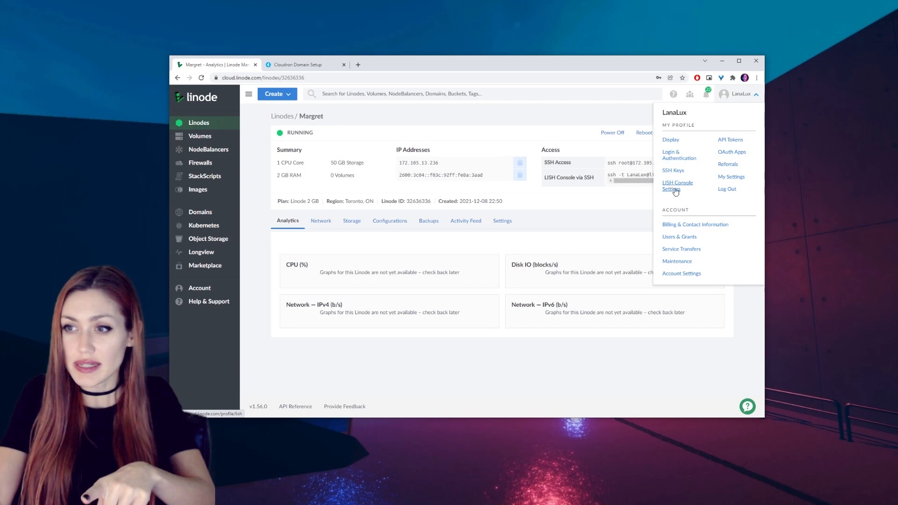
mouse_move(733, 143)
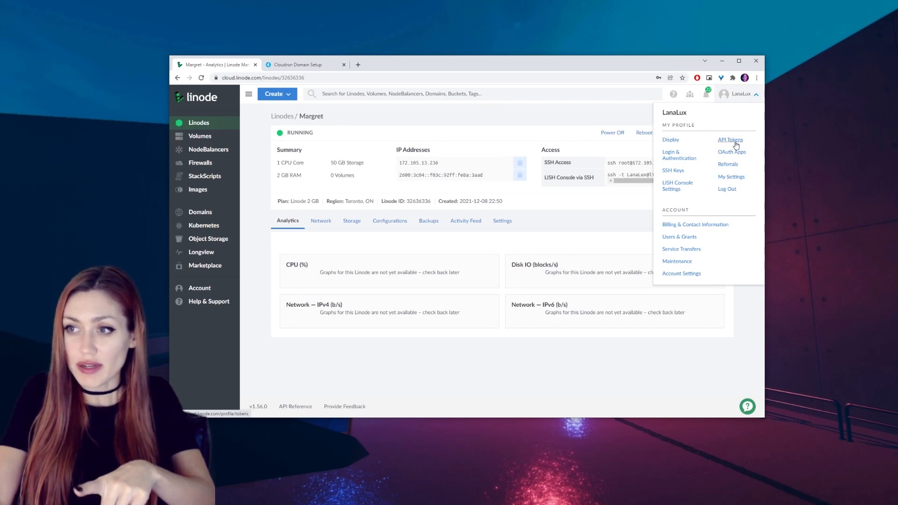
left_click(730, 139)
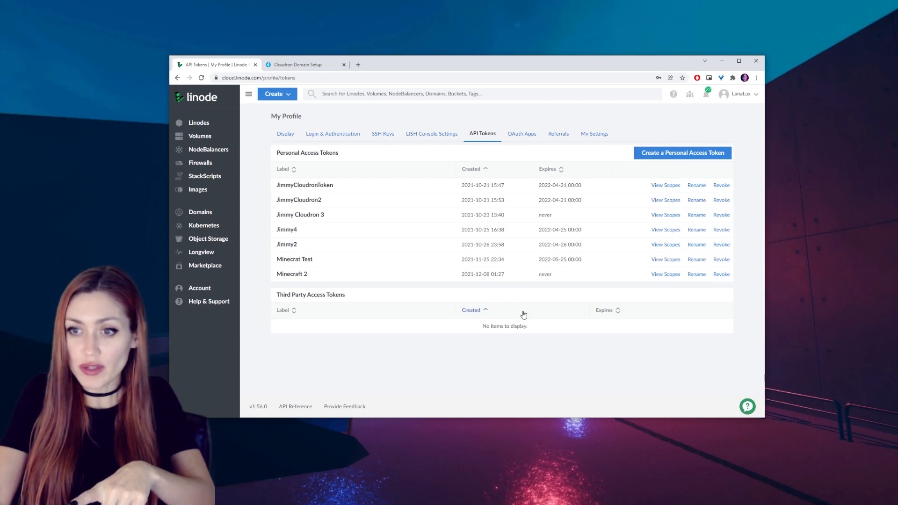
mouse_move(643, 161)
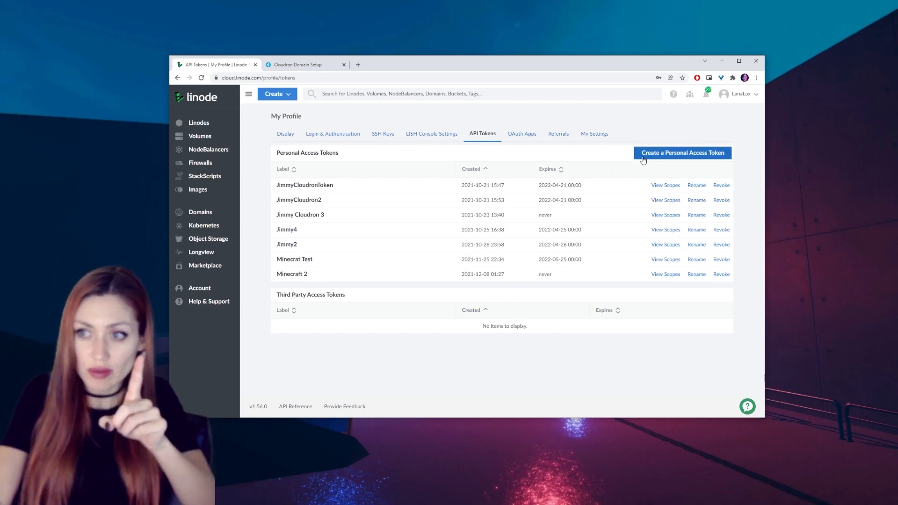
left_click(681, 152)
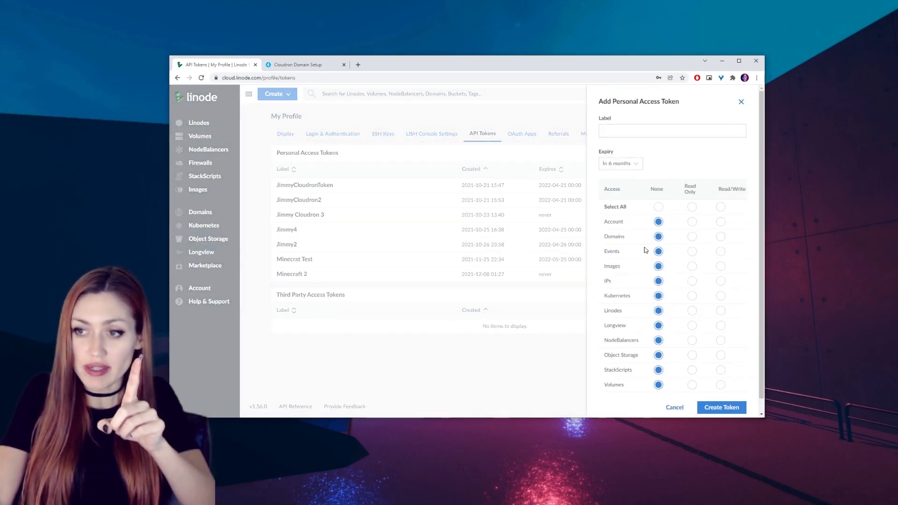
left_click(721, 236)
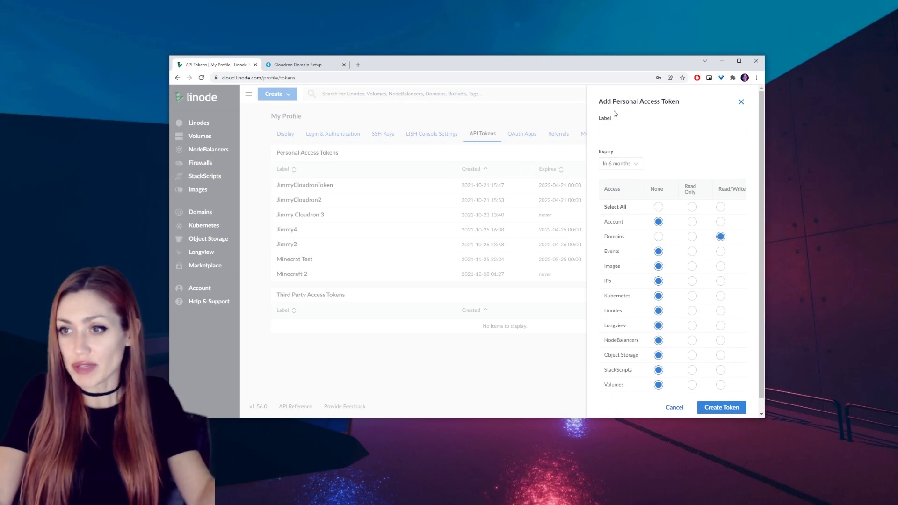
type("Marg")
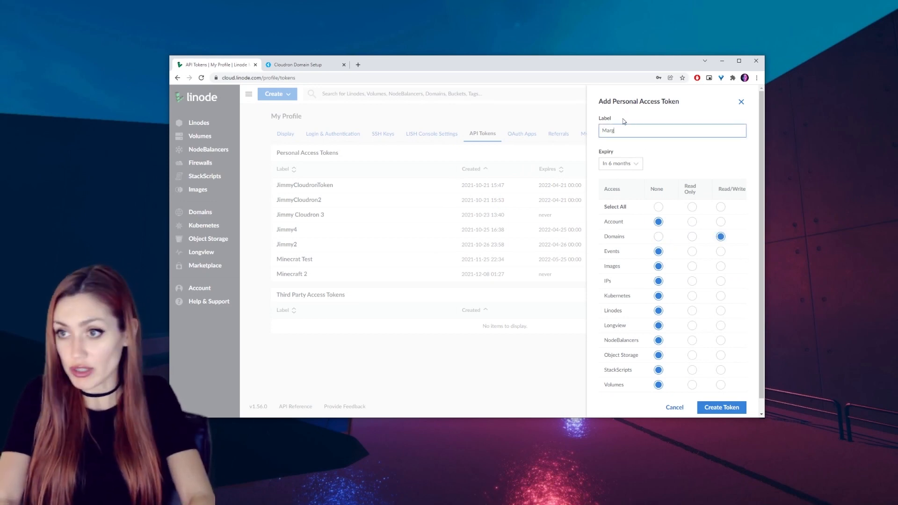
type("ret")
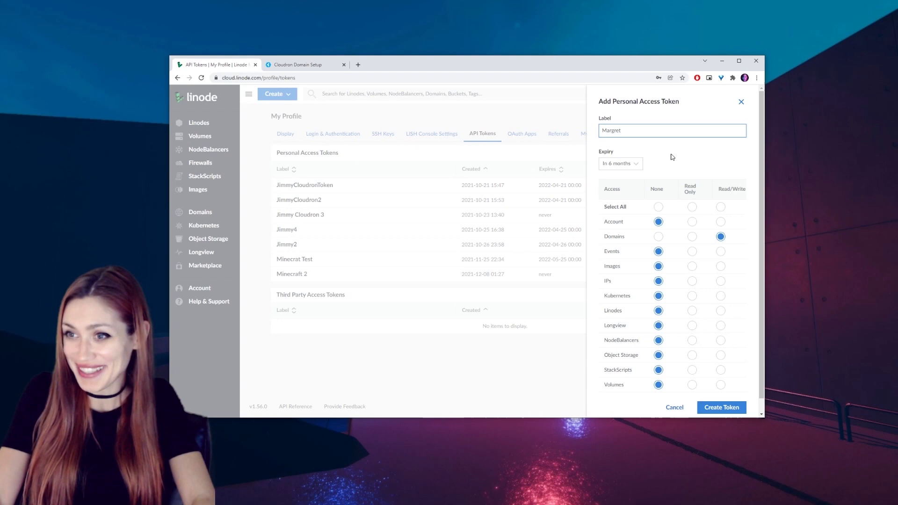
left_click(620, 163)
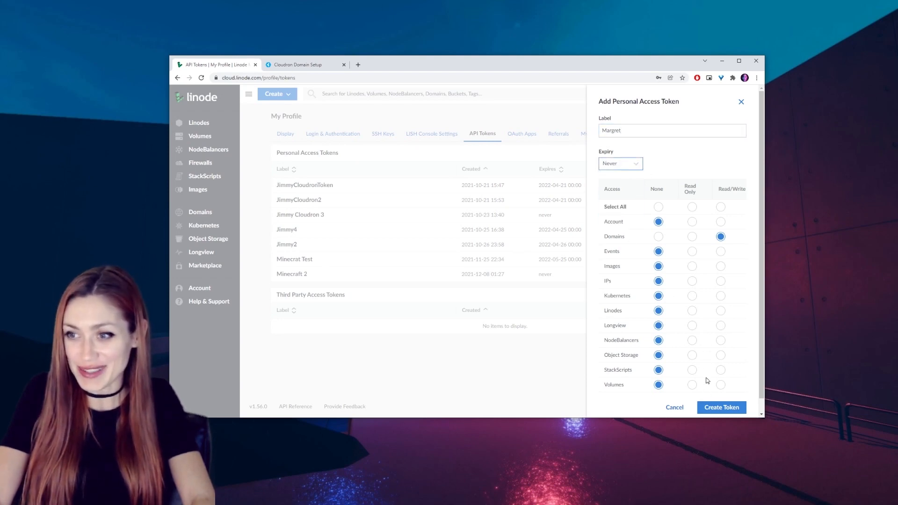
left_click(722, 408)
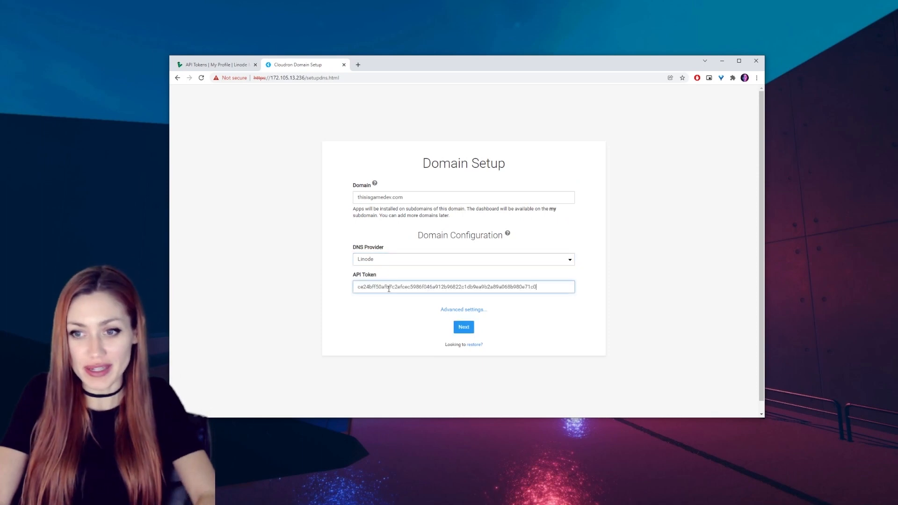
Submit Domain Setup for my.thisisgamedev.com and wait for the admin Welcome page.
left_click(464, 326)
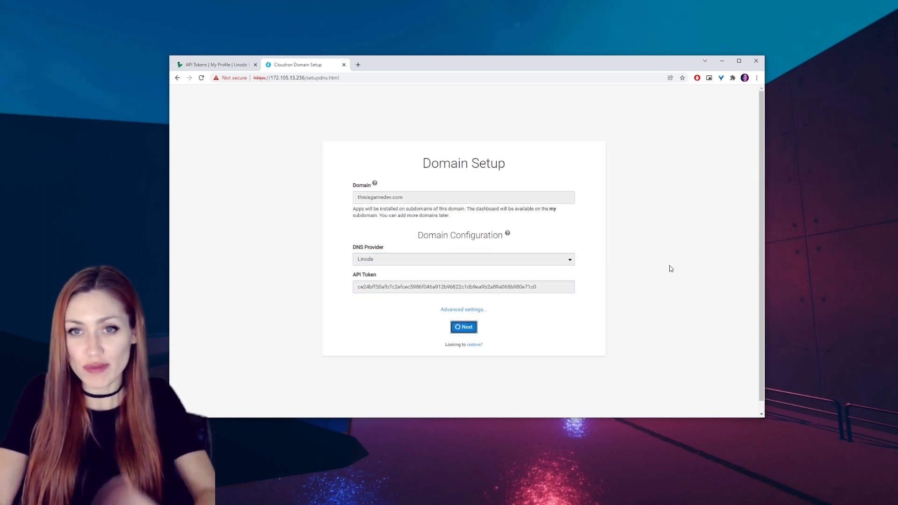
left_click(463, 327)
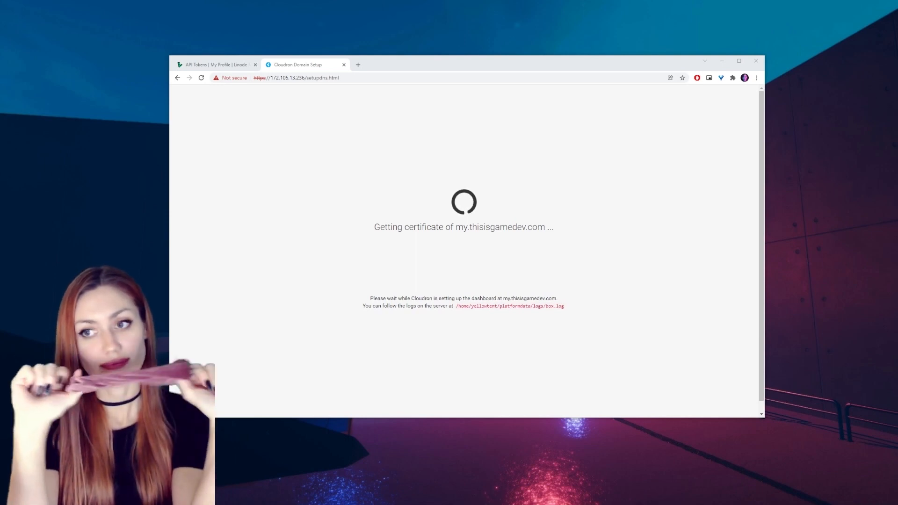
left_click(201, 77)
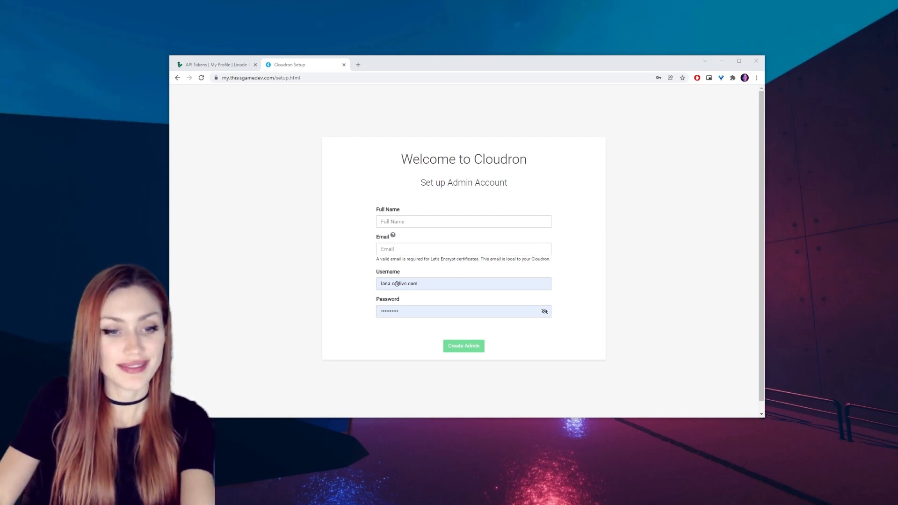
type("aaa@aaa.com")
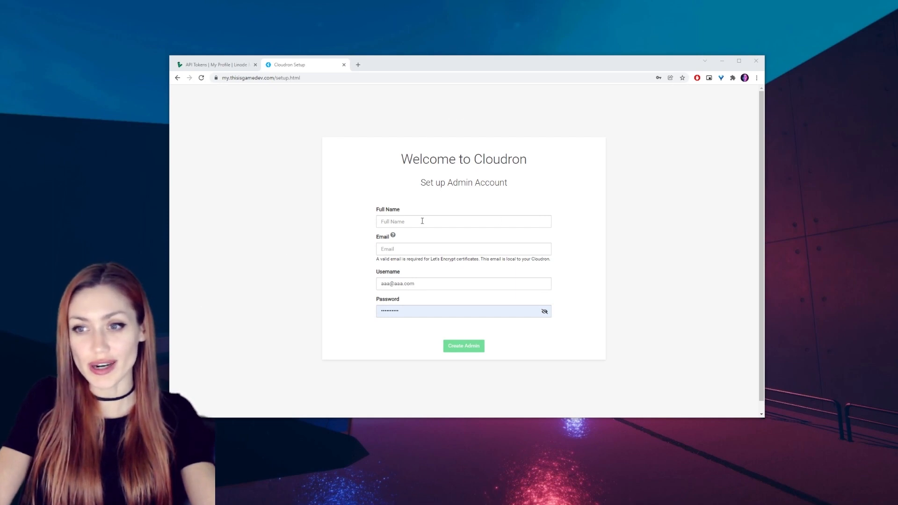
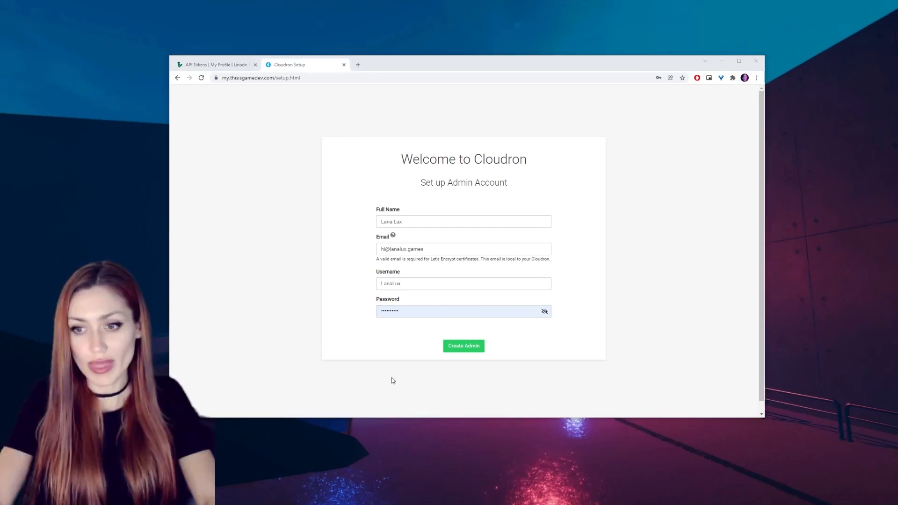
left_click(464, 346)
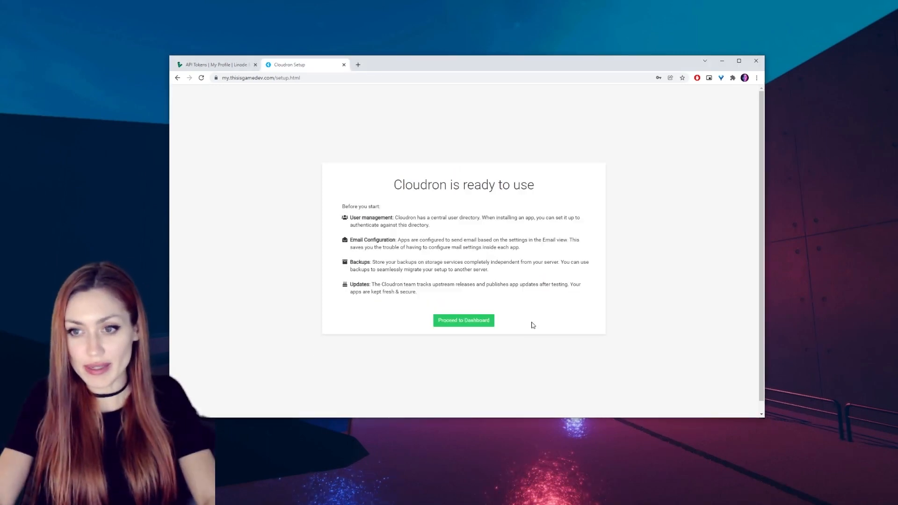
left_click(463, 320)
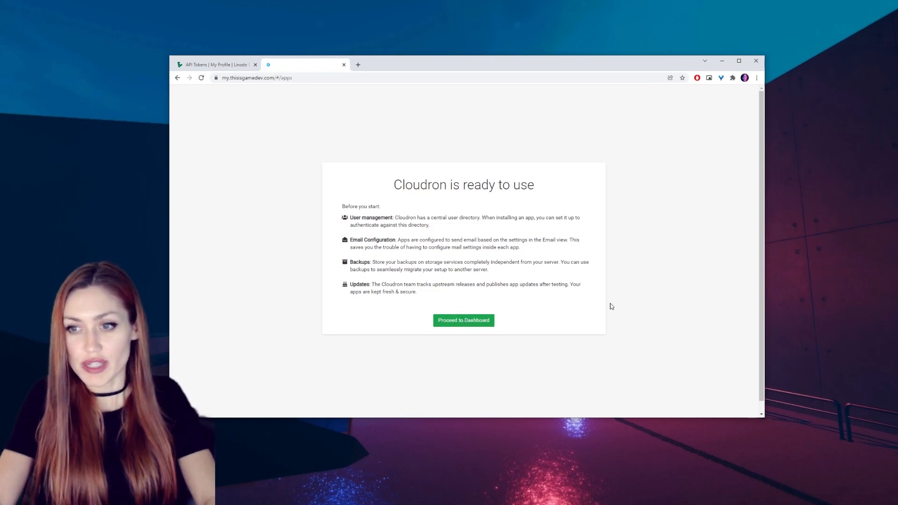
left_click(464, 320)
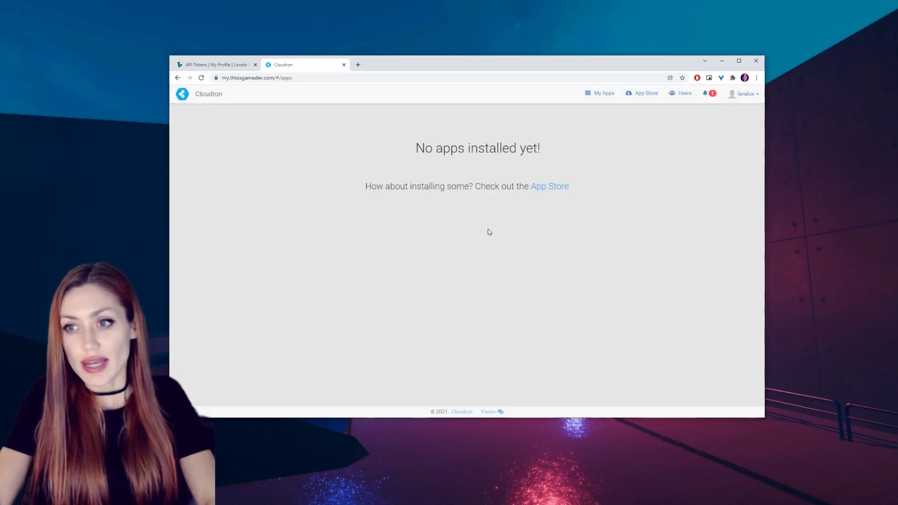
mouse_move(545, 209)
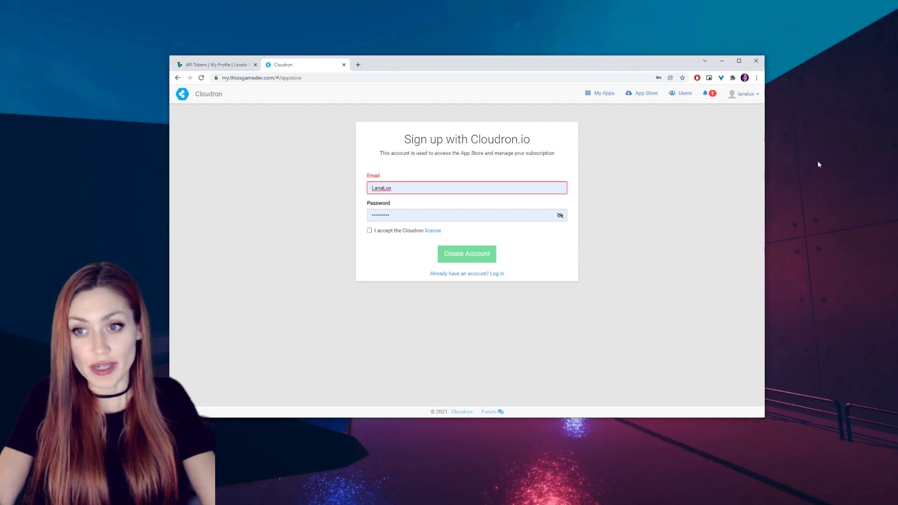
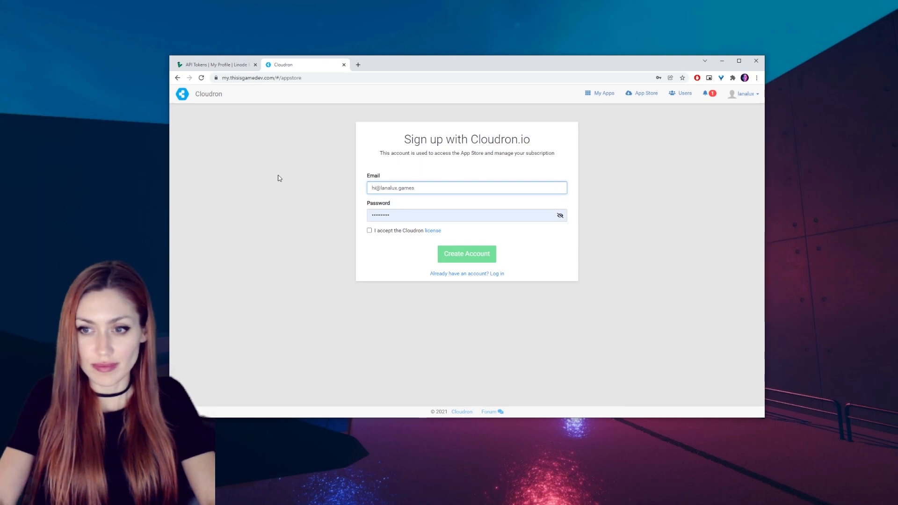
Sign up for a Cloudron.io account with email and password, accepting the license.
left_click(369, 230)
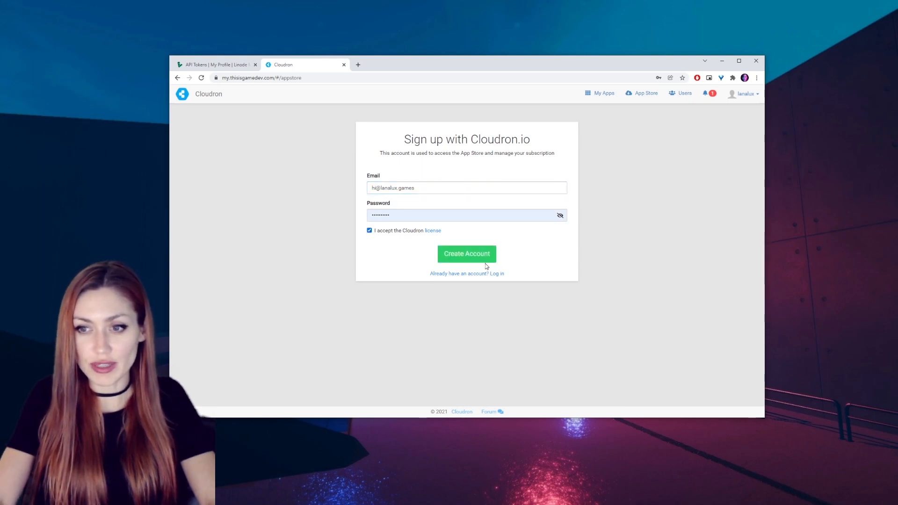
left_click(467, 253)
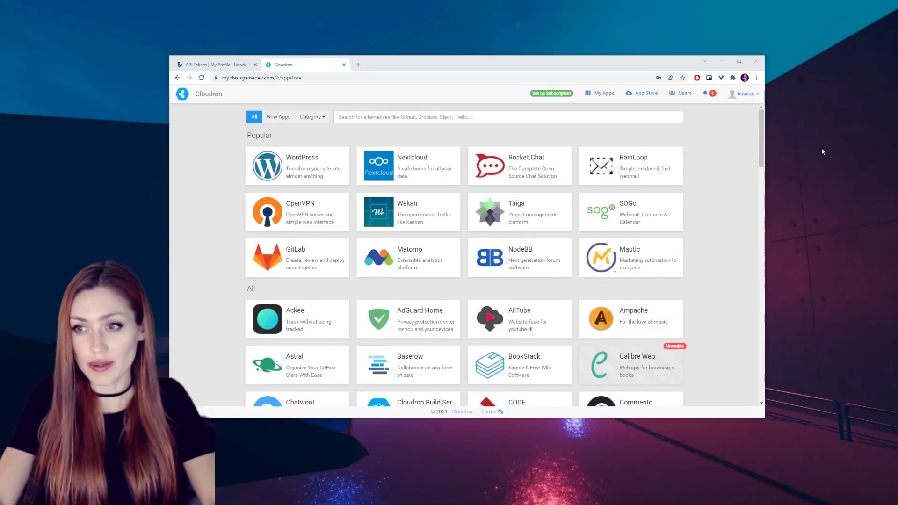
mouse_move(772, 255)
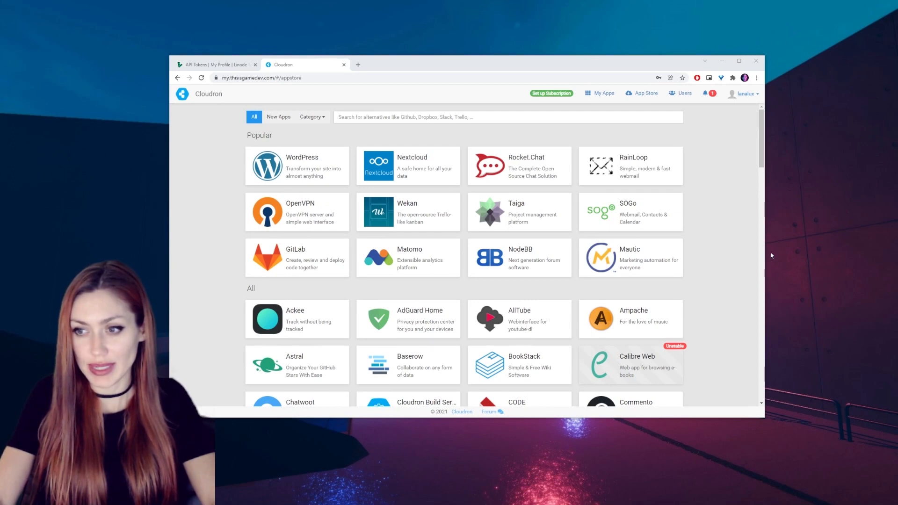
Scroll down the App Store list and open the Minecraft Server app details.
scroll("down", 3)
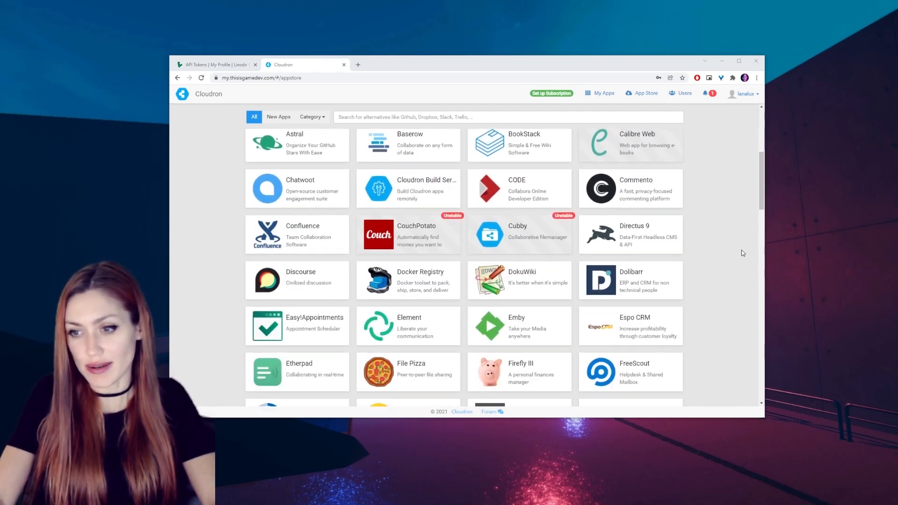
scroll("down", 3)
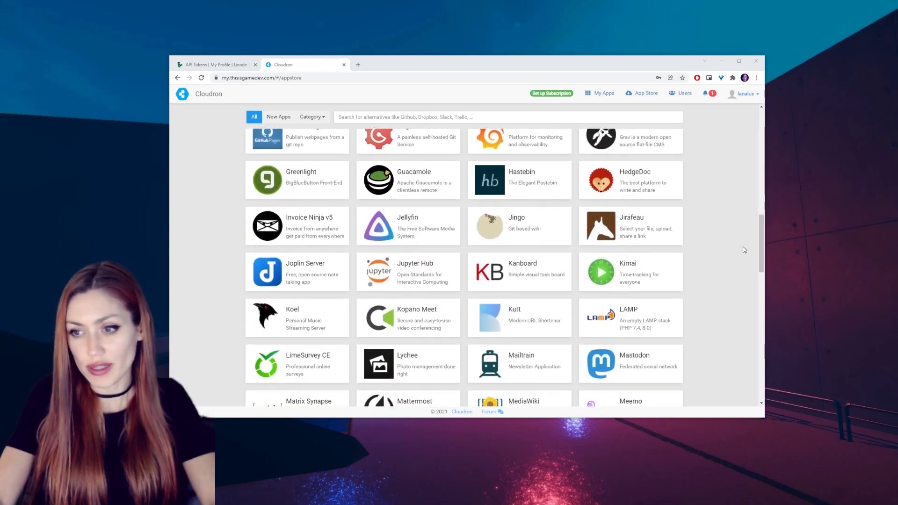
scroll("down", 3)
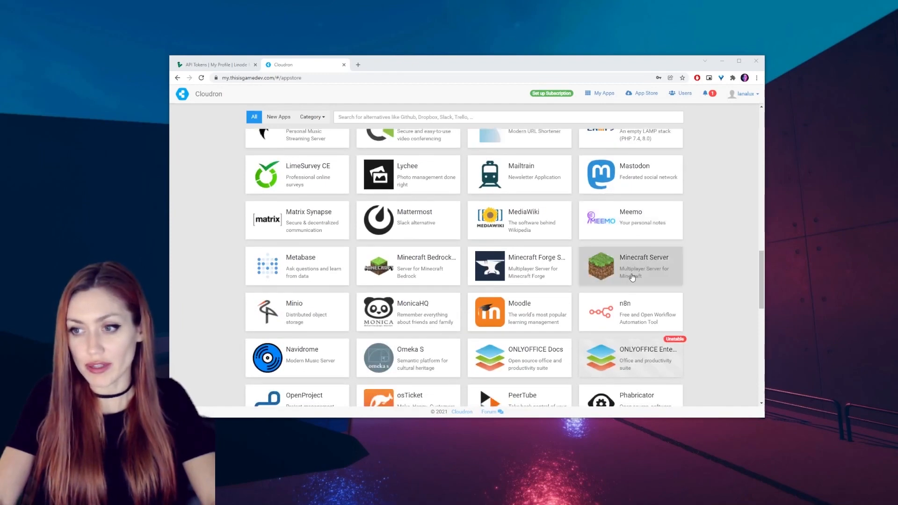
mouse_move(670, 278)
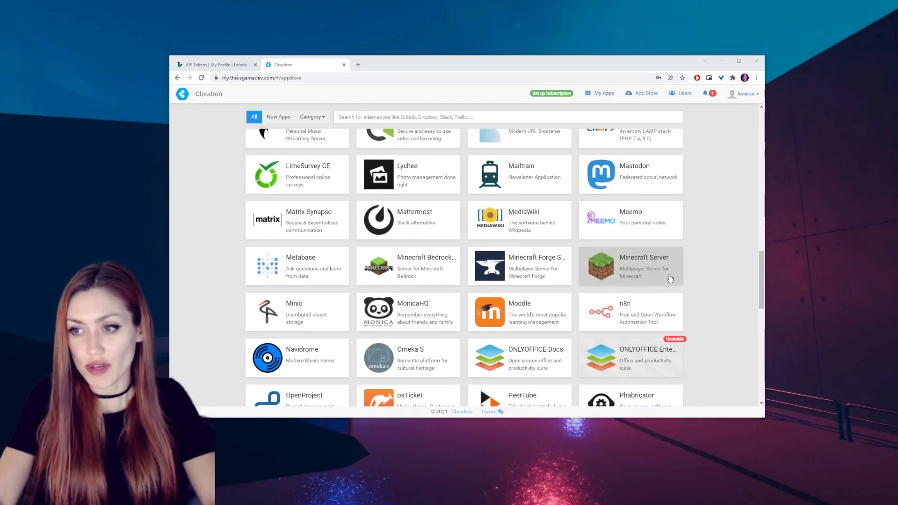
left_click(630, 266)
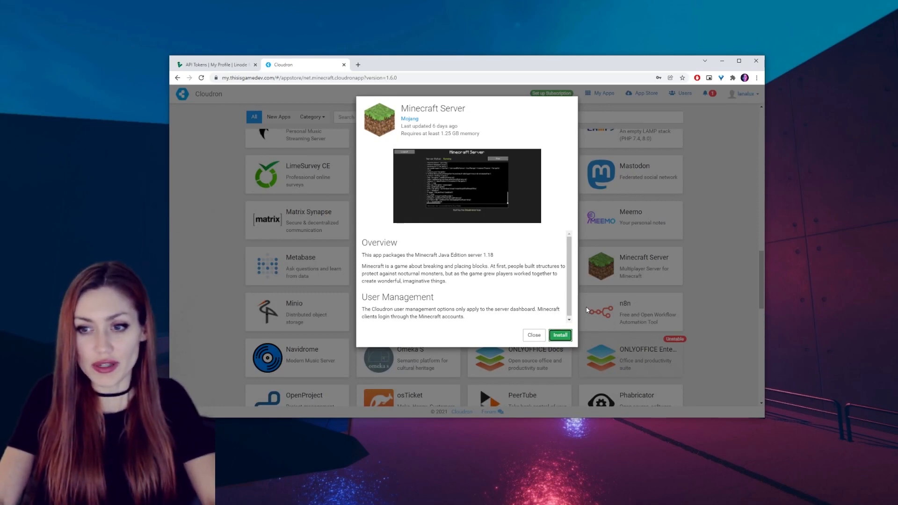
mouse_move(599, 342)
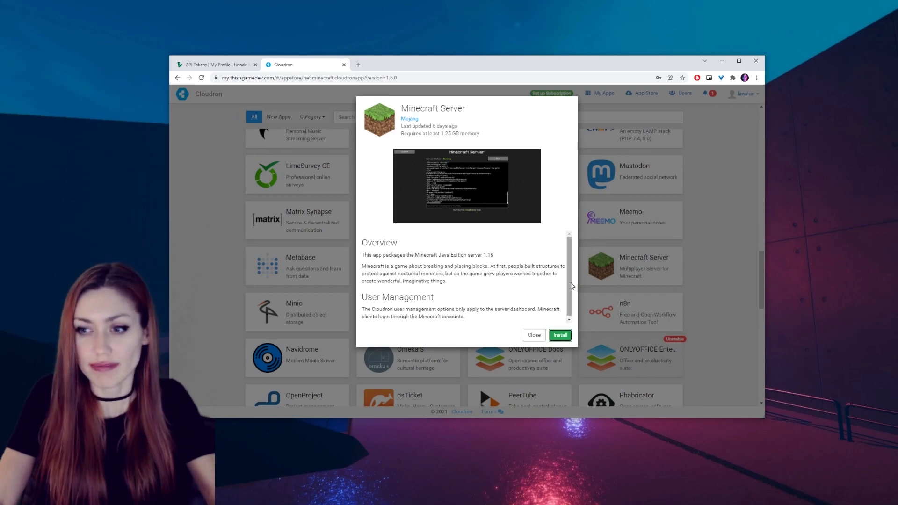
mouse_move(538, 318)
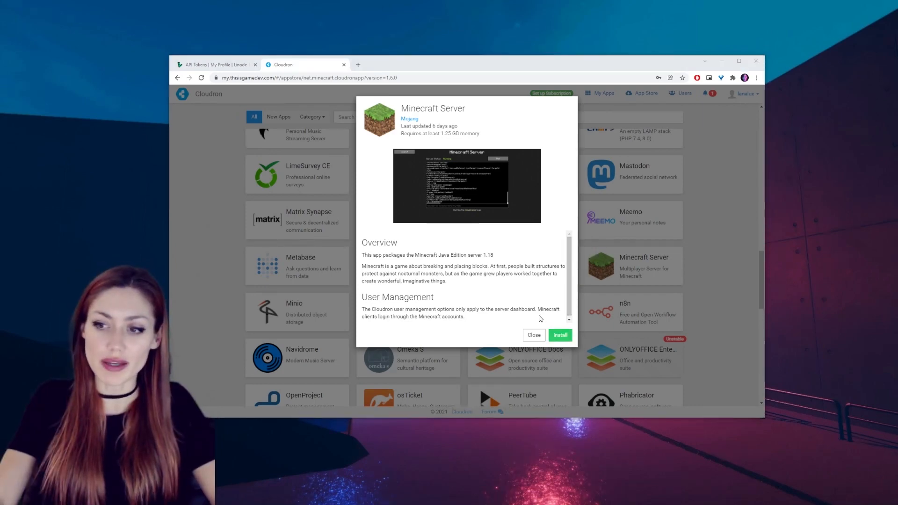
mouse_move(560, 335)
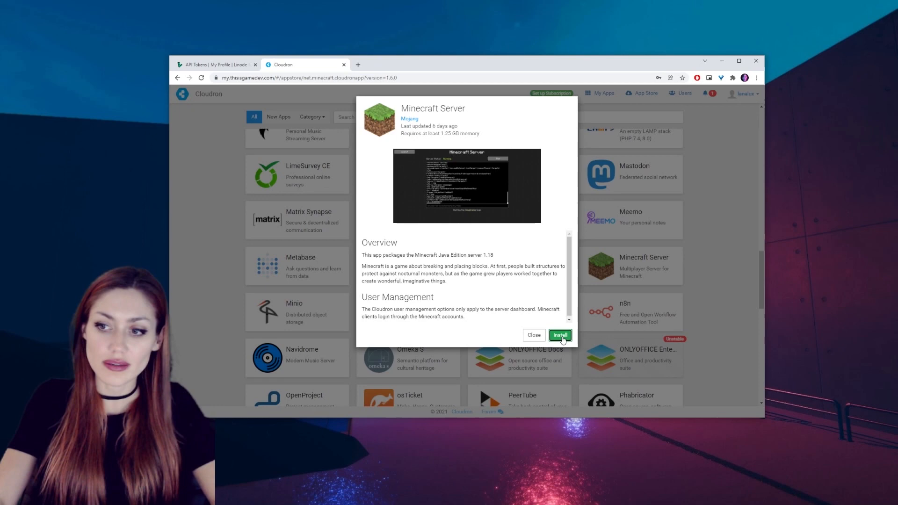
mouse_move(695, 313)
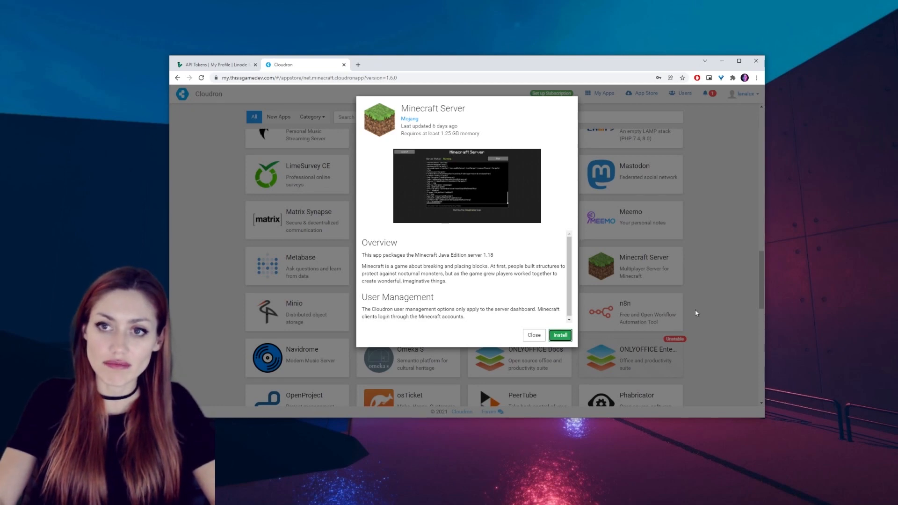
mouse_move(201, 77)
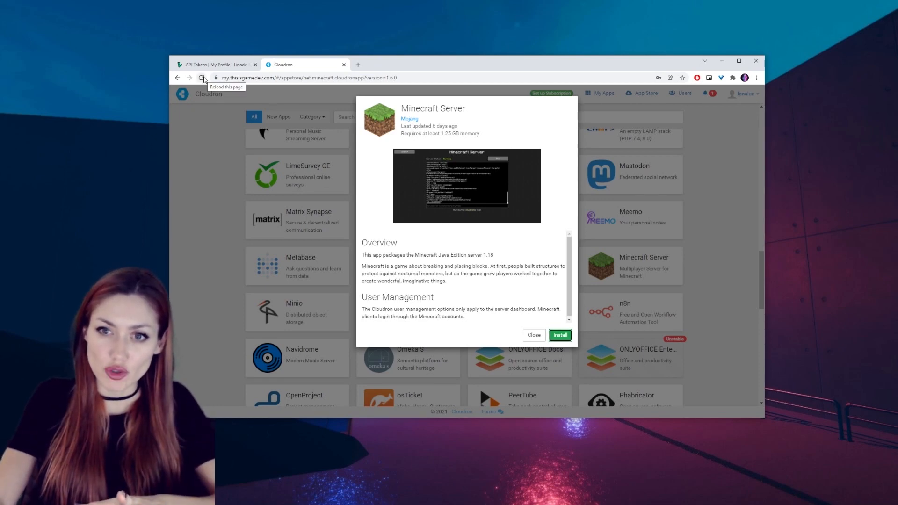
Bring up the Minecraft Server installation form from its App Store page.
left_click(533, 335)
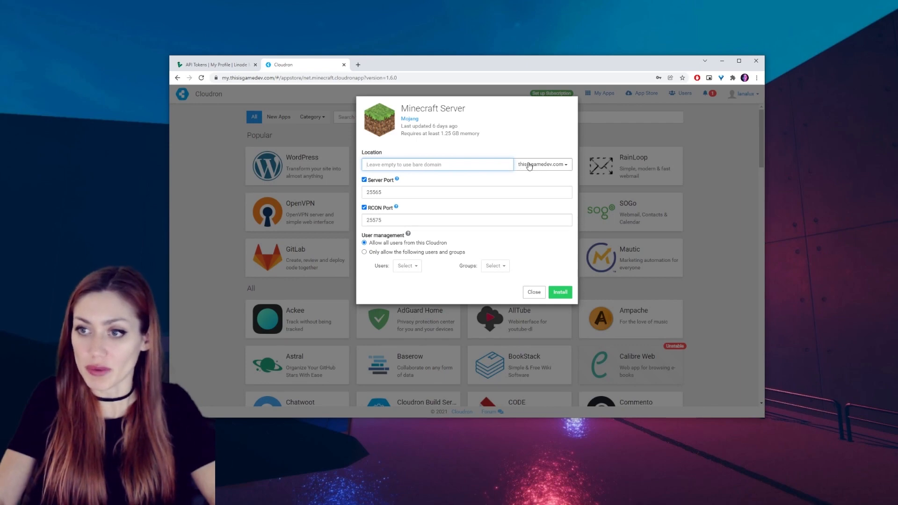
mouse_move(449, 164)
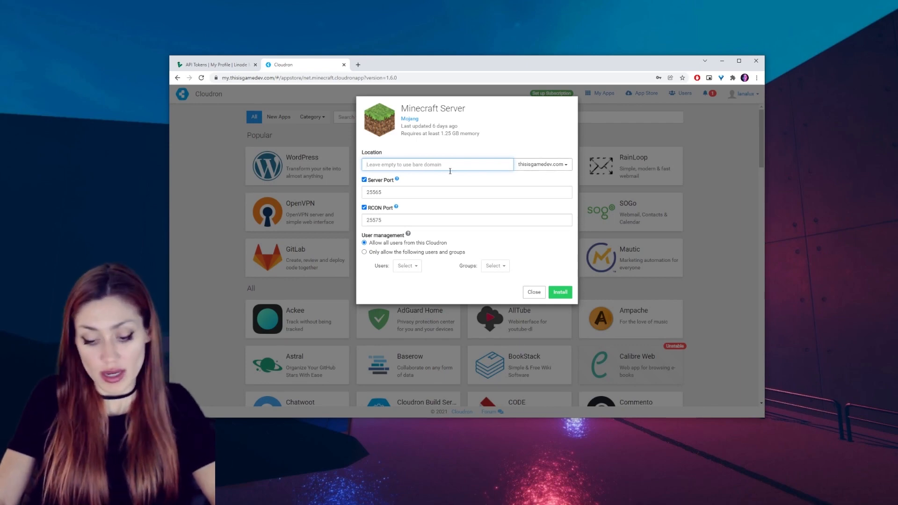
Enter 'minecraft' as the app location and start the installation.
type("mine")
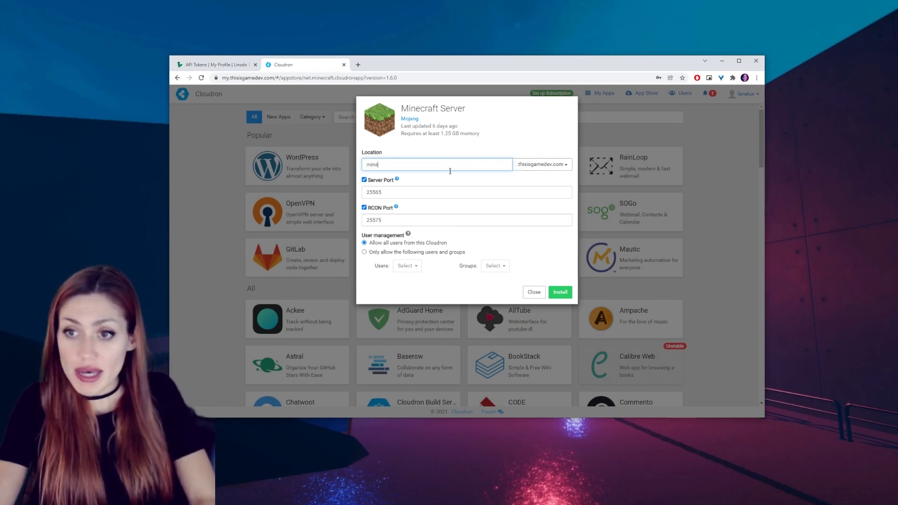
type("craft")
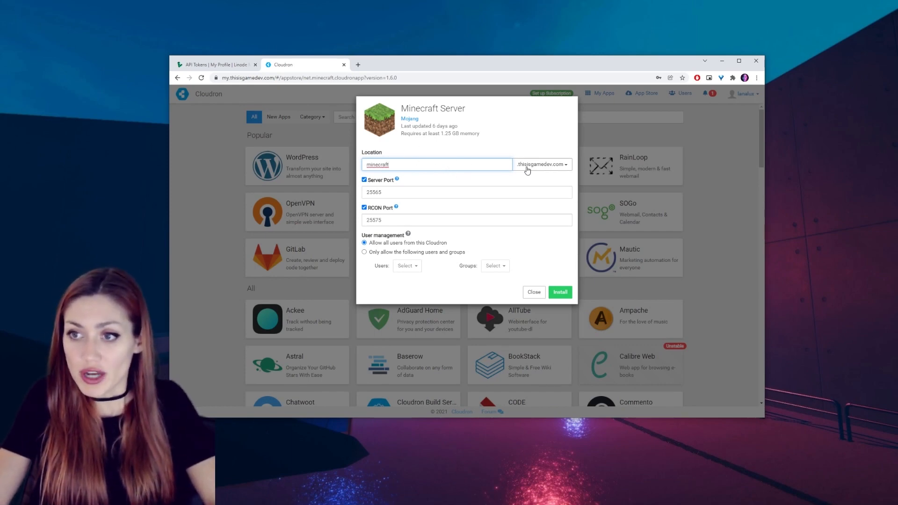
mouse_move(473, 206)
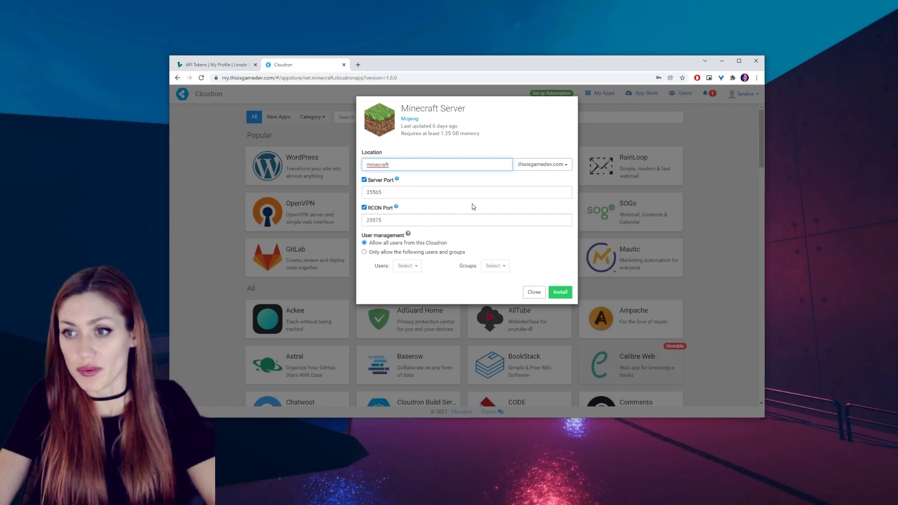
mouse_move(570, 276)
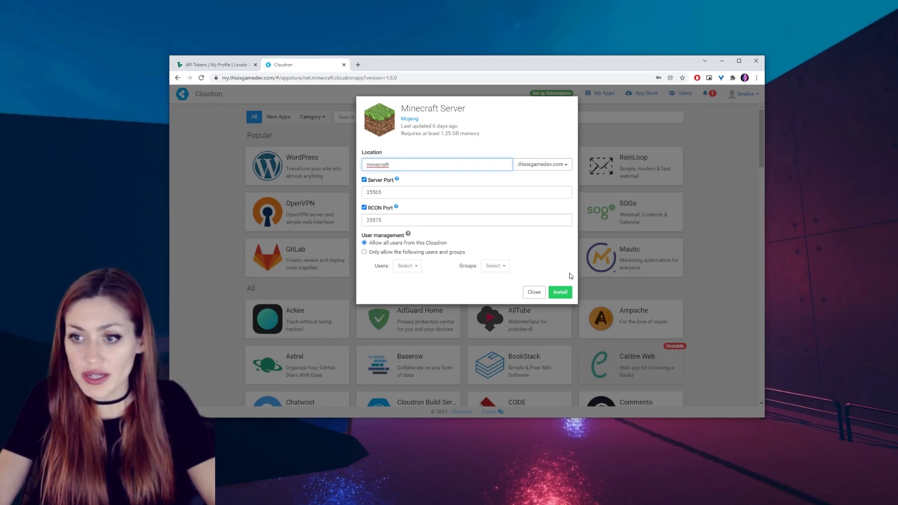
left_click(559, 292)
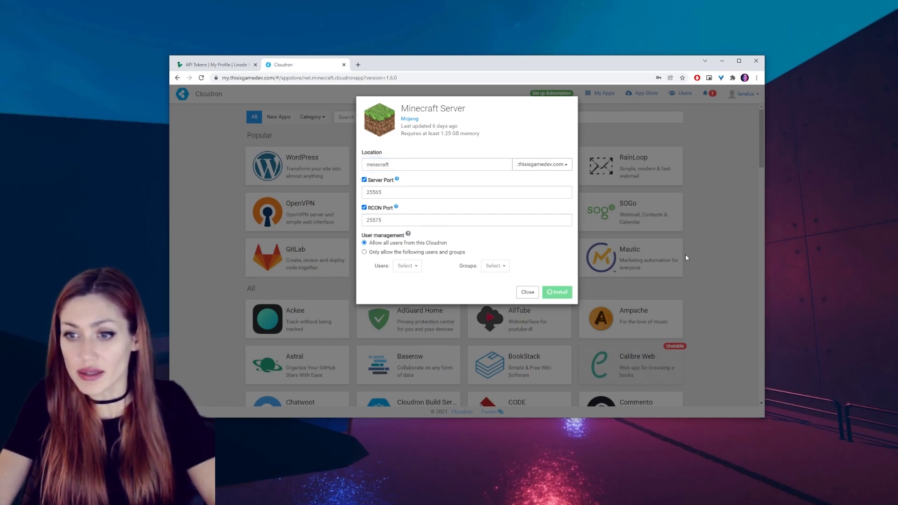
left_click(557, 291)
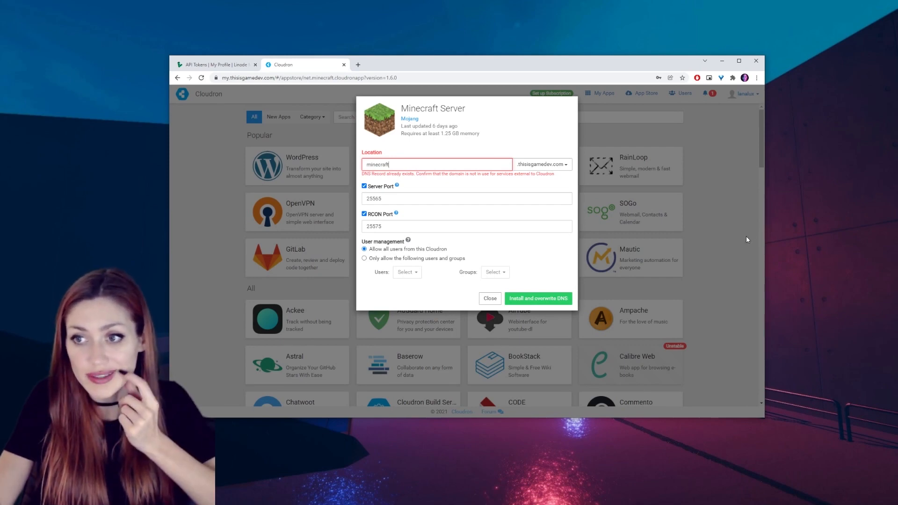
mouse_move(587, 229)
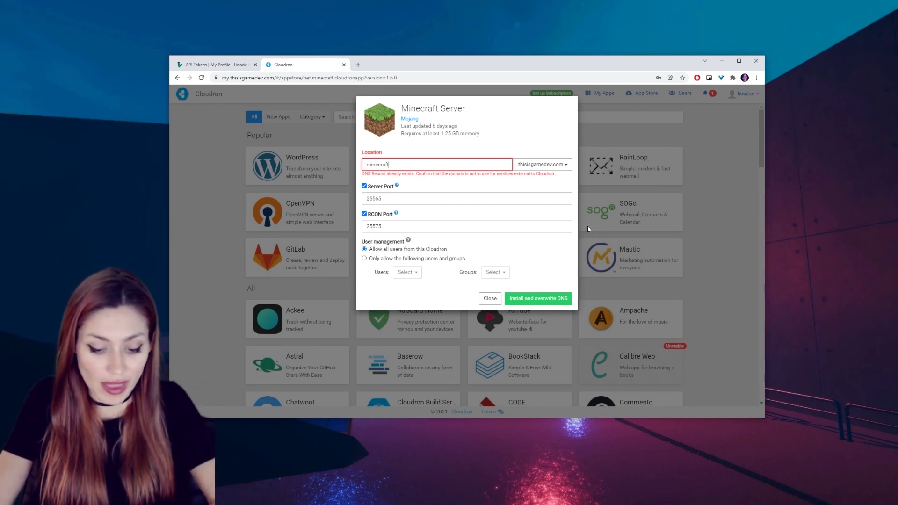
Extend the location to 'minecraftserver', install overwriting DNS, and open the installed app.
type("server")
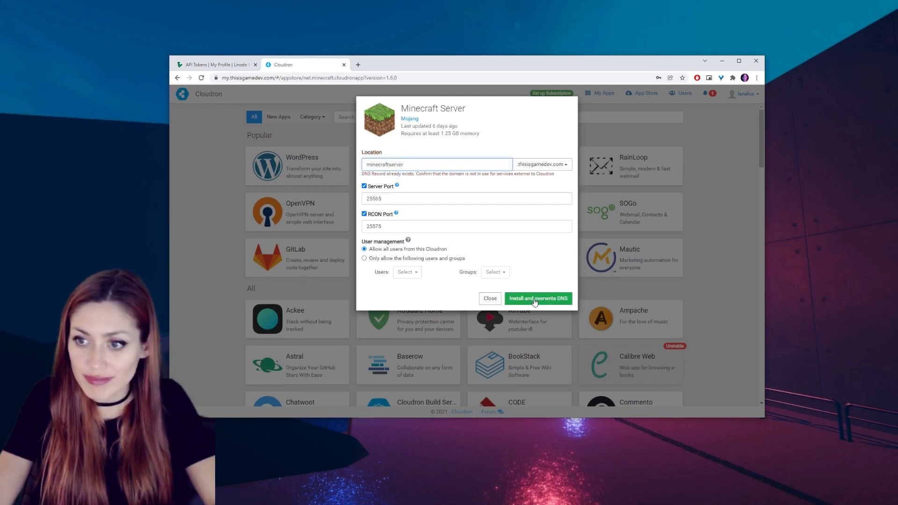
left_click(538, 299)
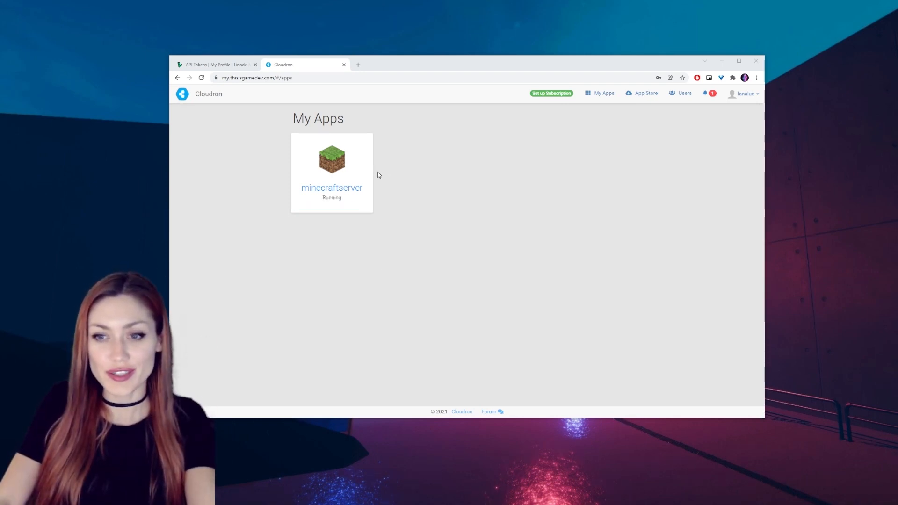
left_click(331, 161)
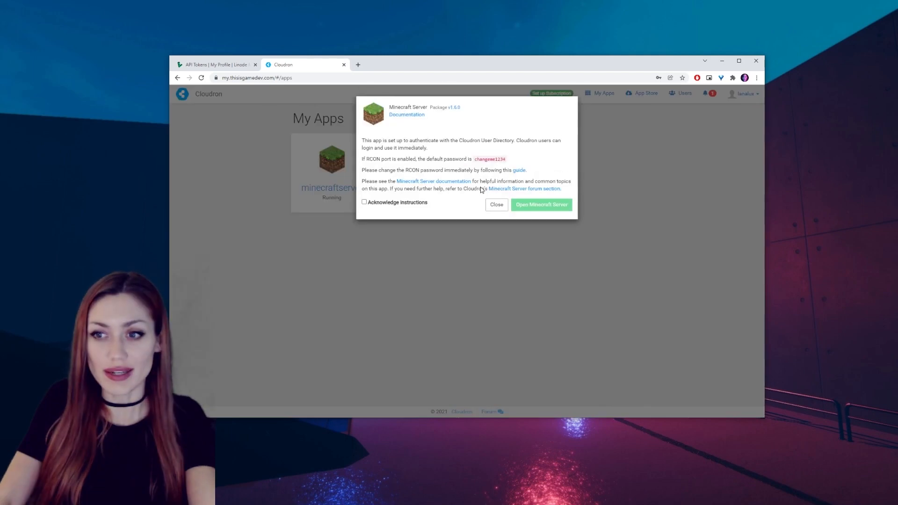
mouse_move(361, 208)
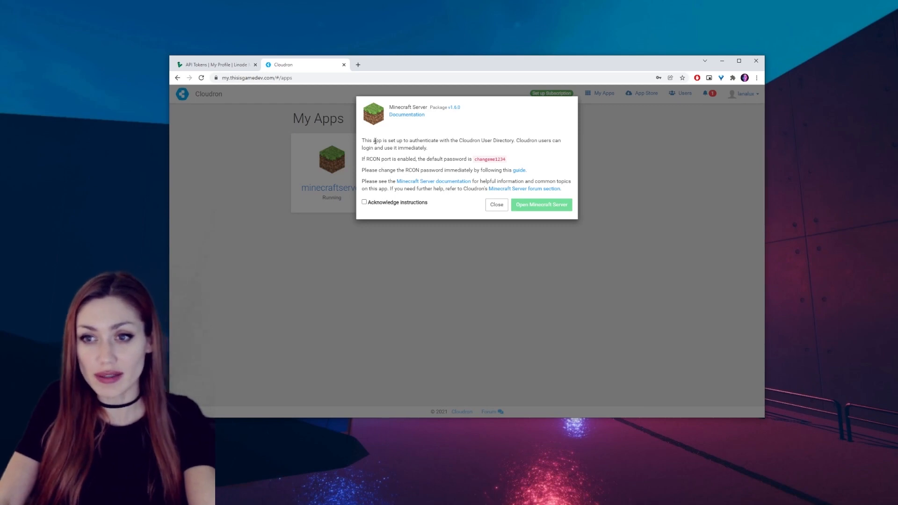
mouse_move(436, 150)
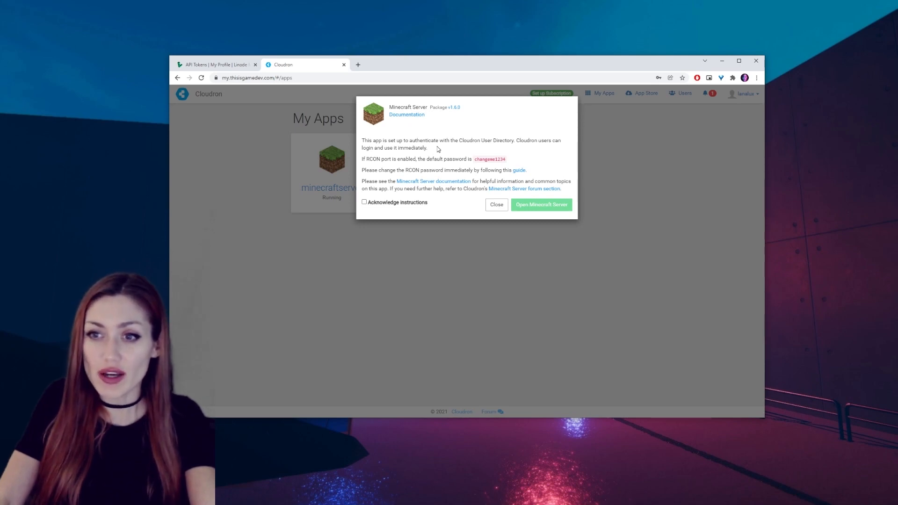
mouse_move(383, 167)
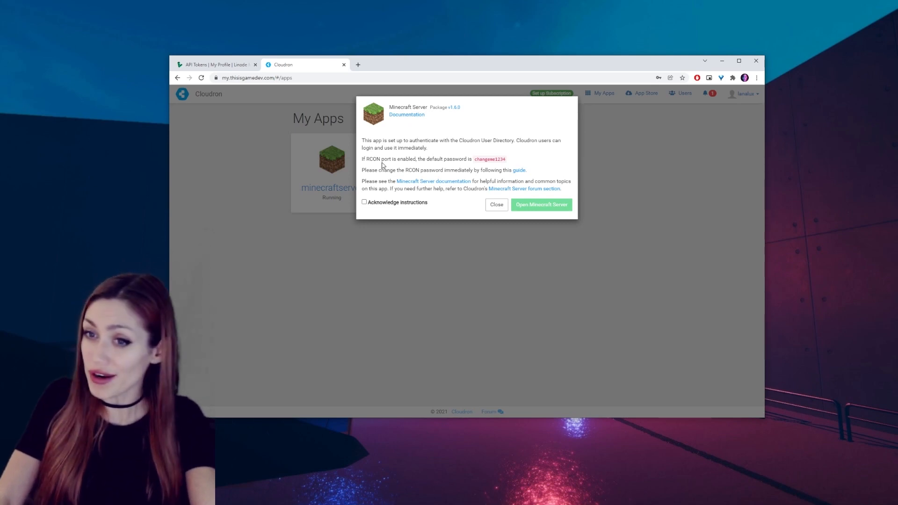
mouse_move(469, 166)
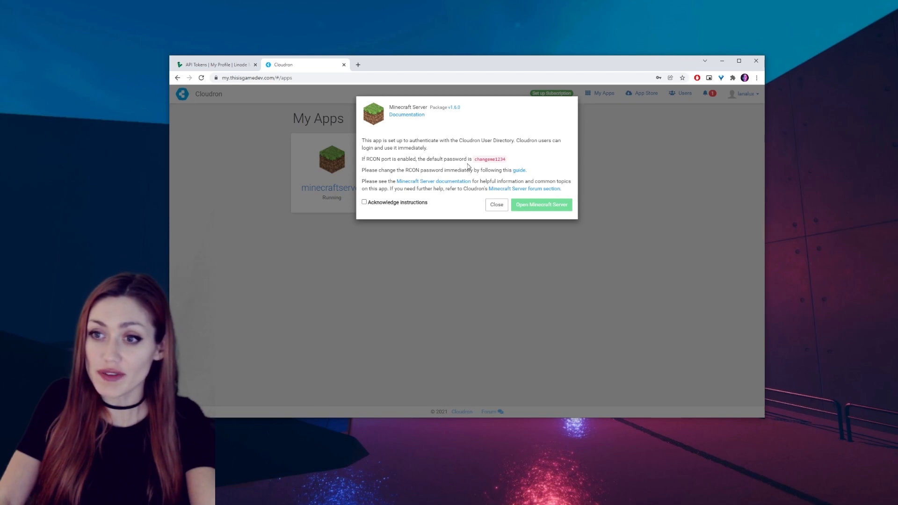
Select the default RCON password and open the documentation and forum links, viewing the RCON guide.
double_click(490, 159)
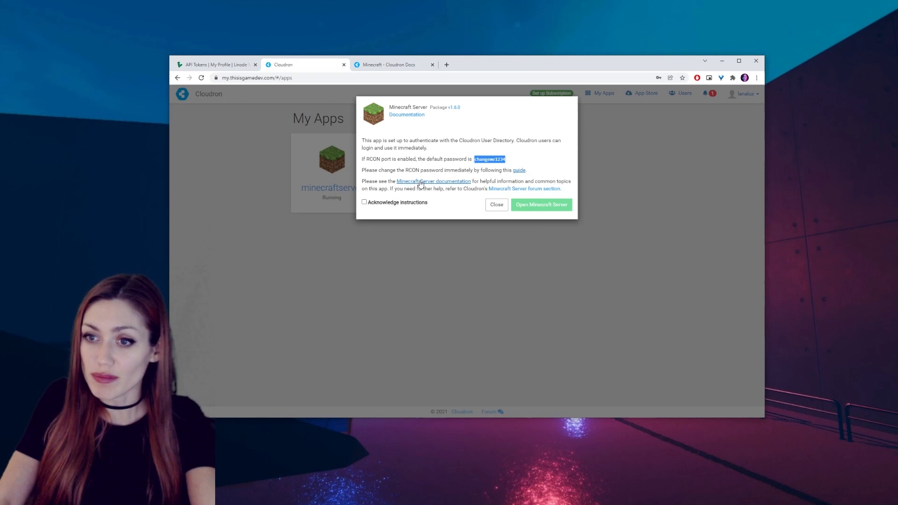
left_click(434, 181)
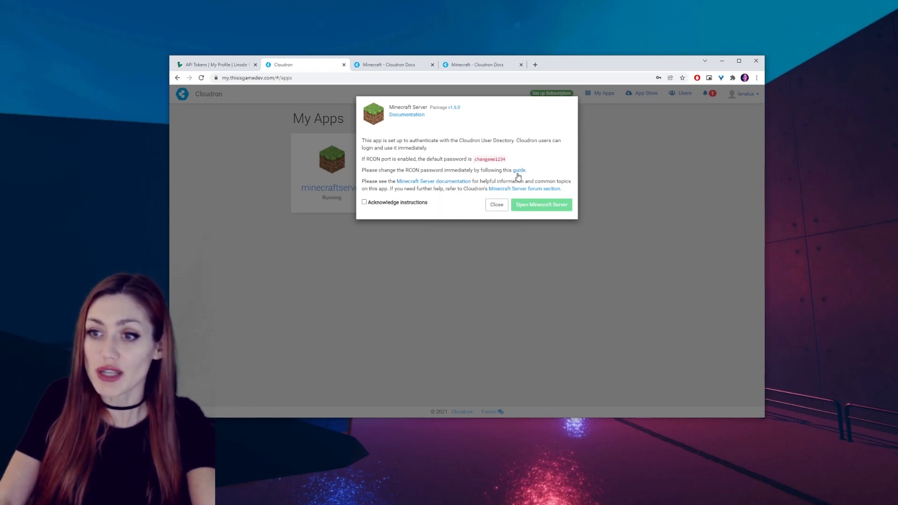
mouse_move(416, 198)
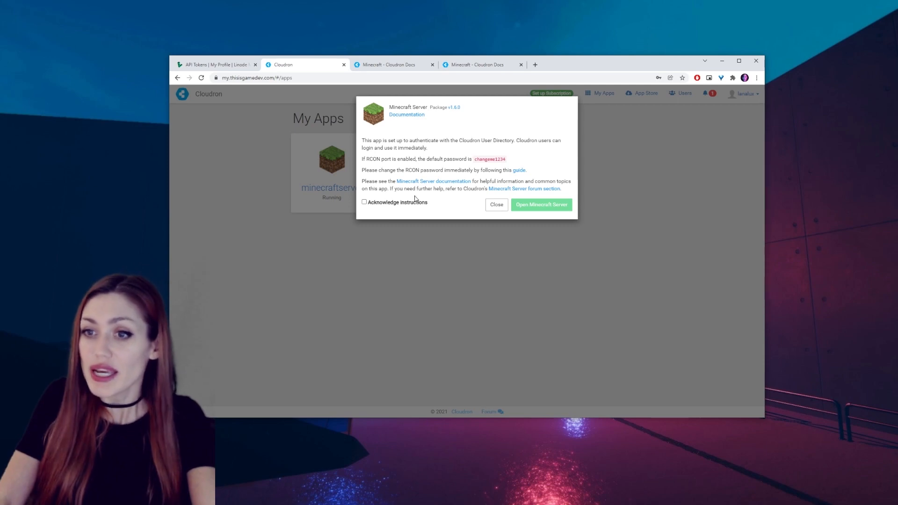
mouse_move(501, 189)
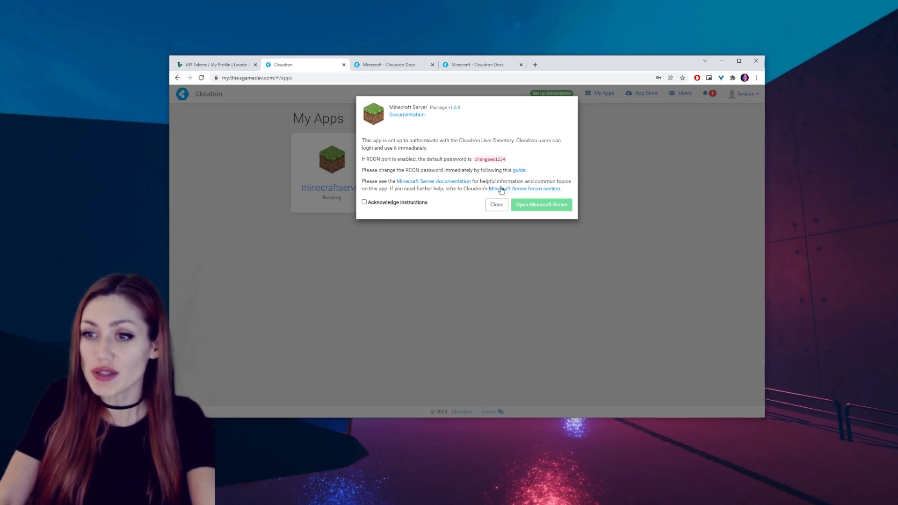
left_click(524, 189)
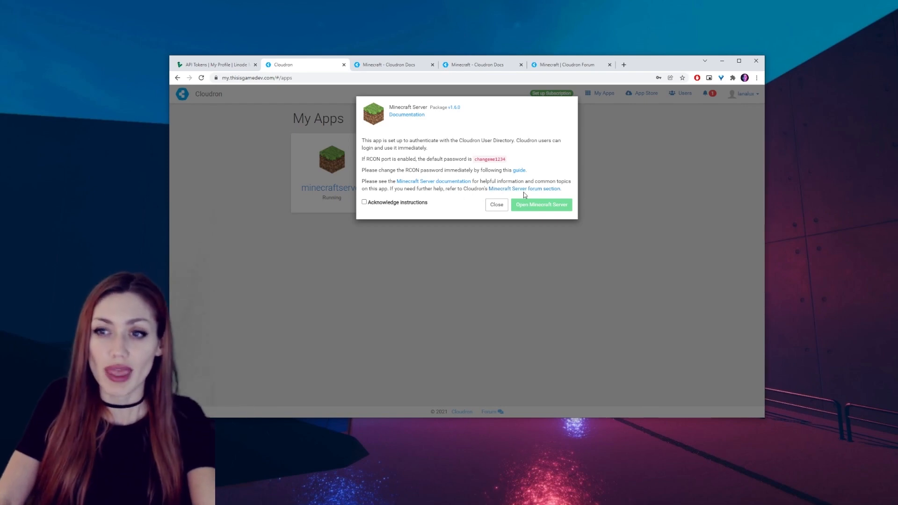
mouse_move(515, 122)
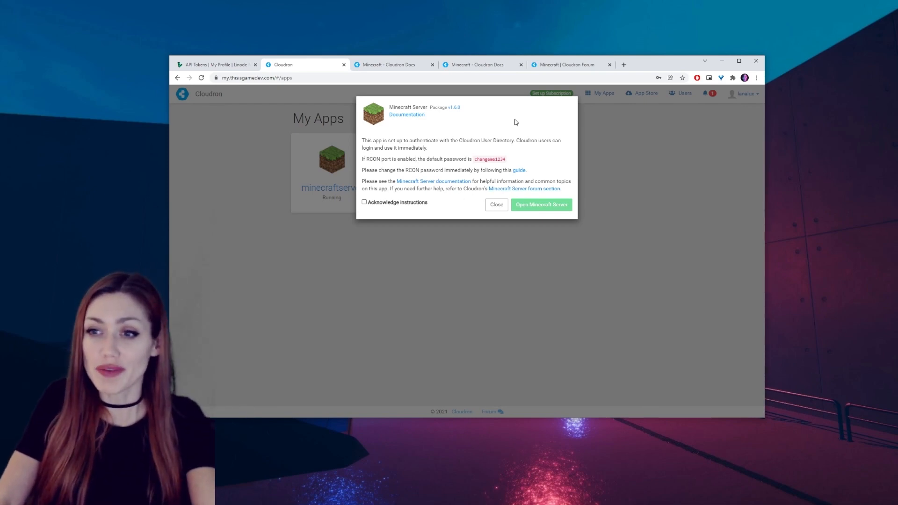
left_click(394, 65)
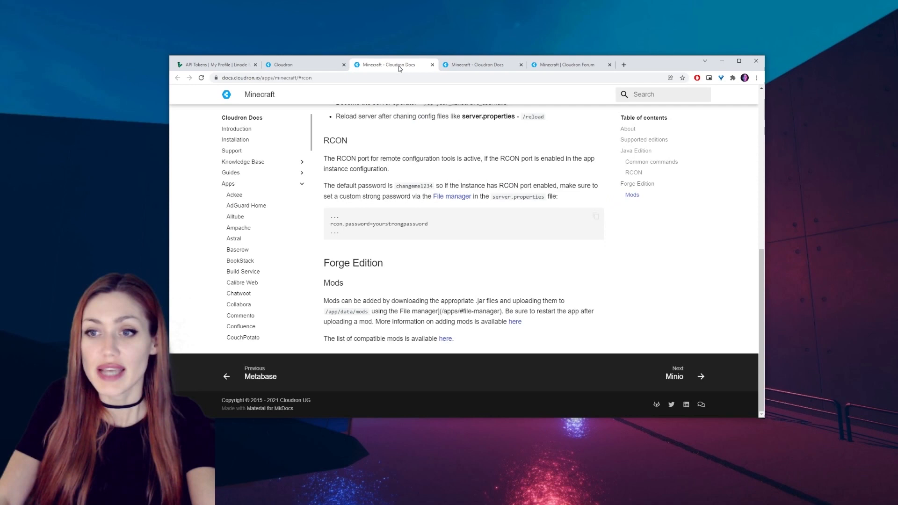
mouse_move(407, 224)
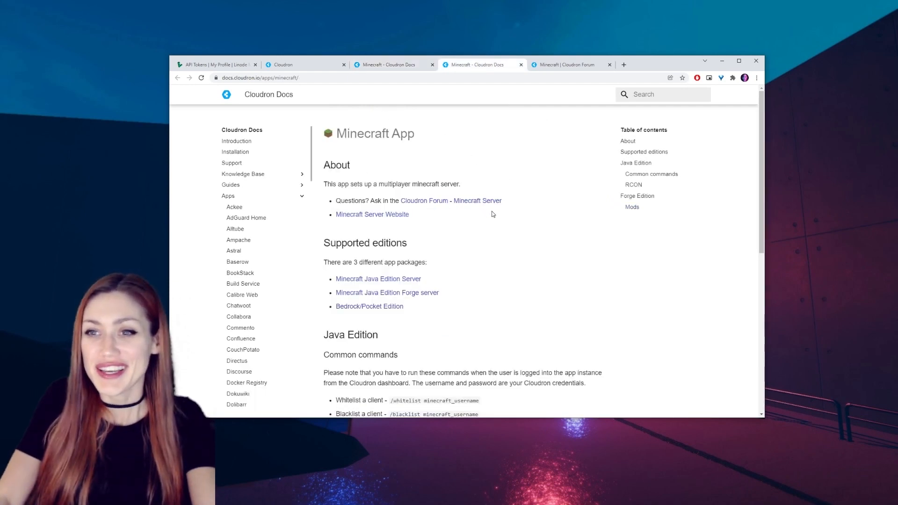
Scroll through the Minecraft docs and forum category, then return to the Cloudron dashboard tab.
scroll("down", 3)
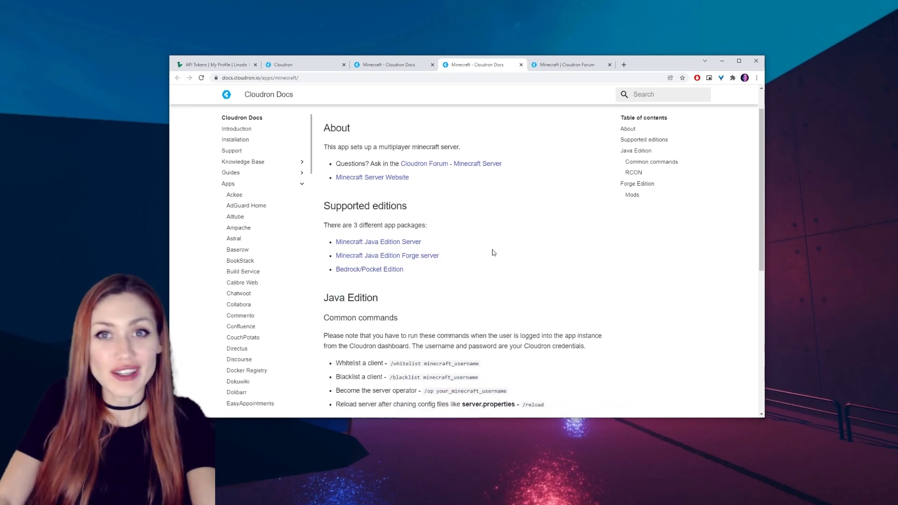
scroll("down", 3)
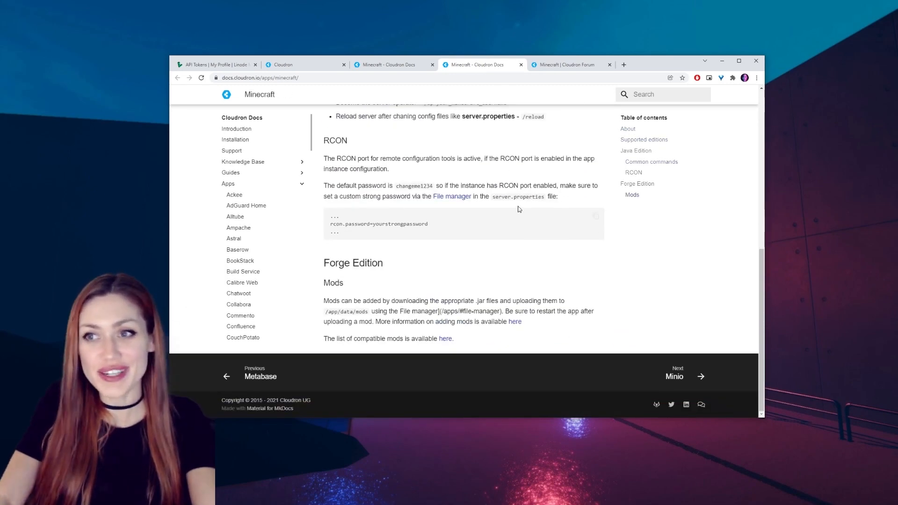
left_click(570, 64)
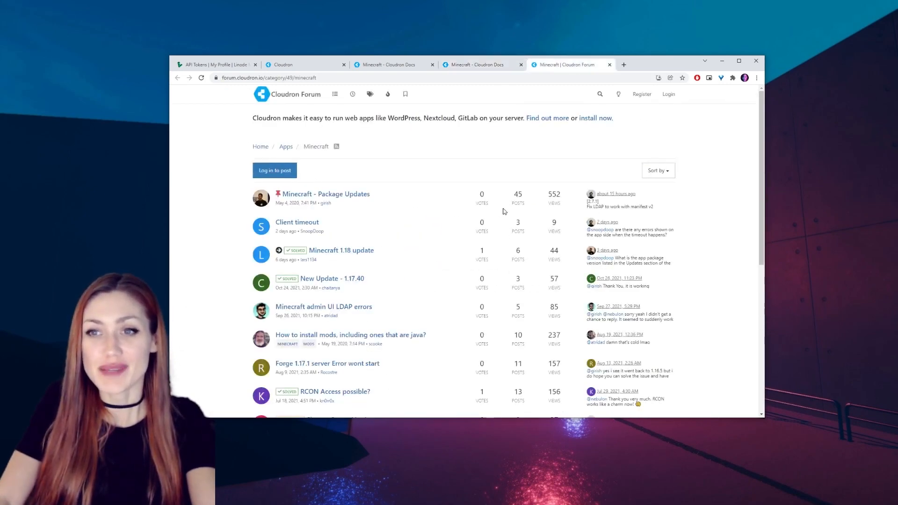
scroll("down", 3)
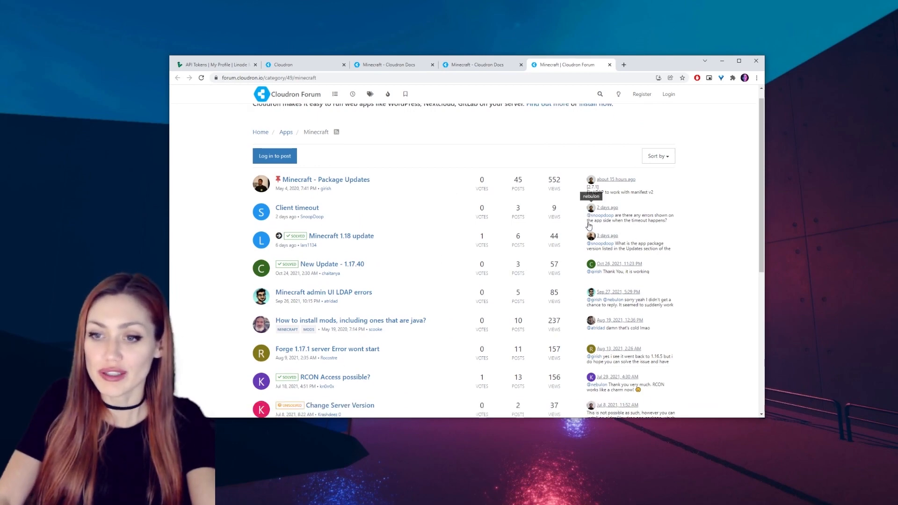
scroll("down", 3)
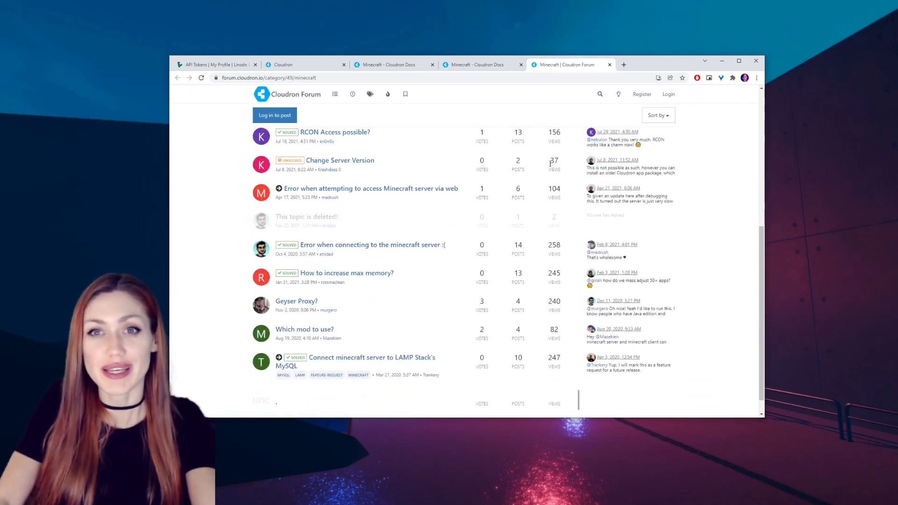
left_click(282, 64)
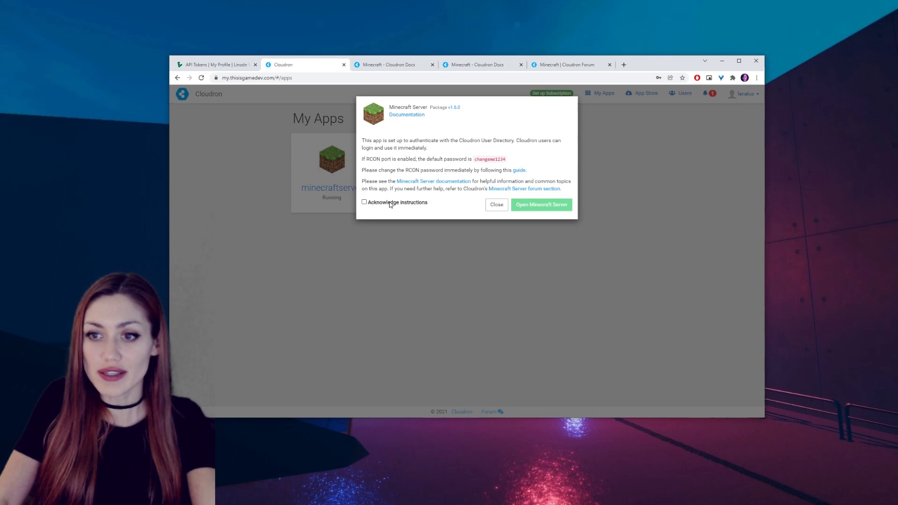
Acknowledge the post-install instructions and open the Minecraft Server web console.
left_click(364, 202)
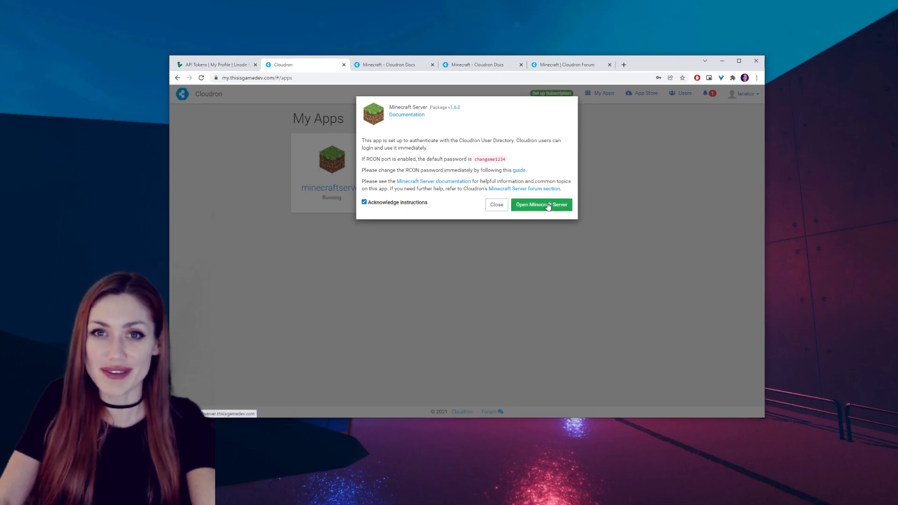
left_click(541, 204)
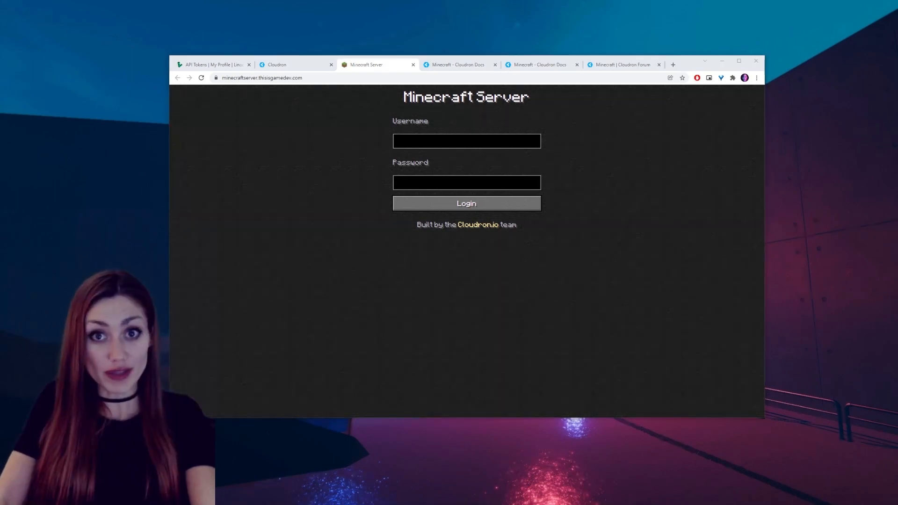
Log in to the Minecraft Server web console and watch server 1.18 start running.
left_click(466, 203)
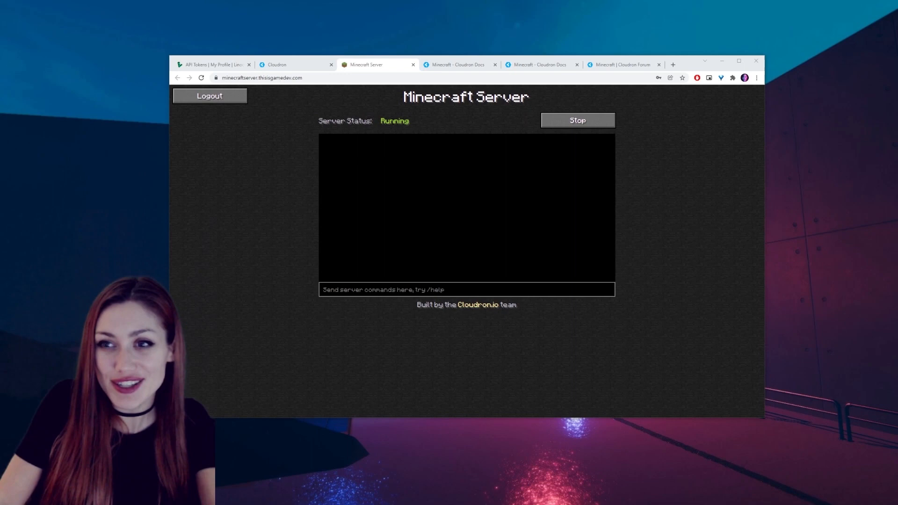
mouse_move(467, 142)
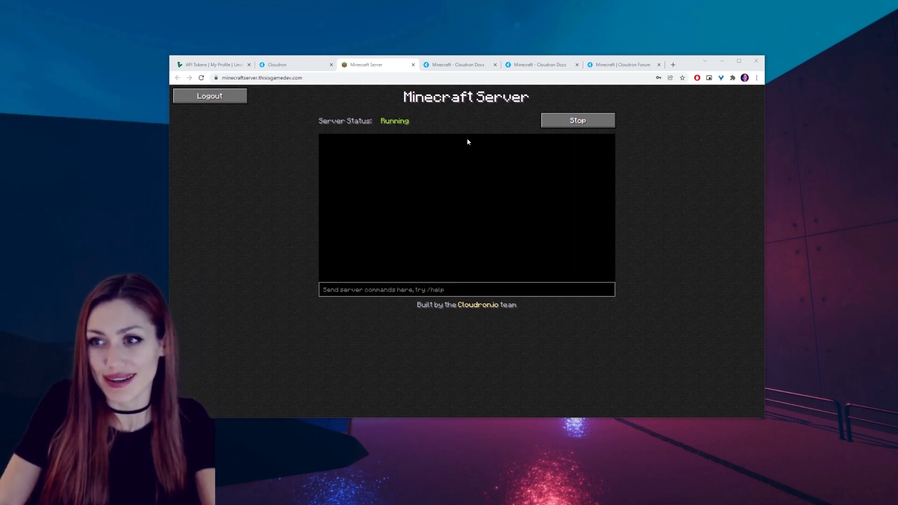
mouse_move(502, 251)
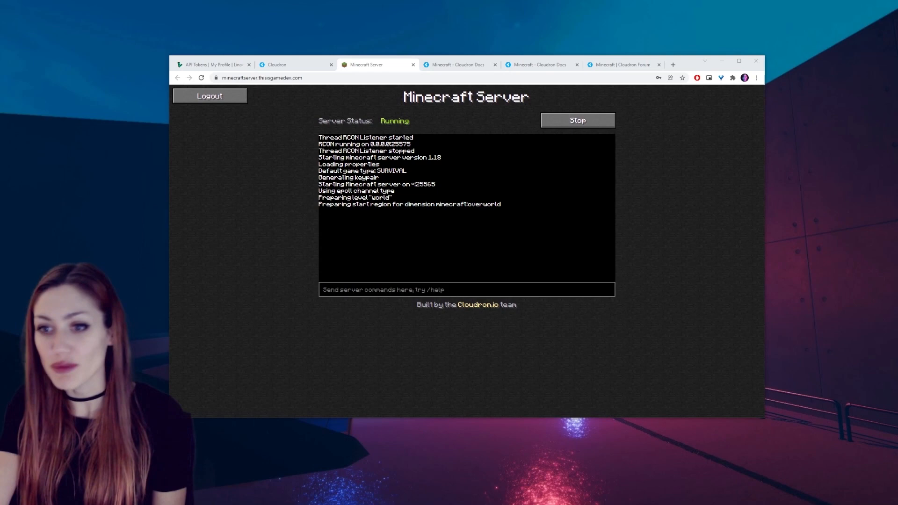
mouse_move(629, 240)
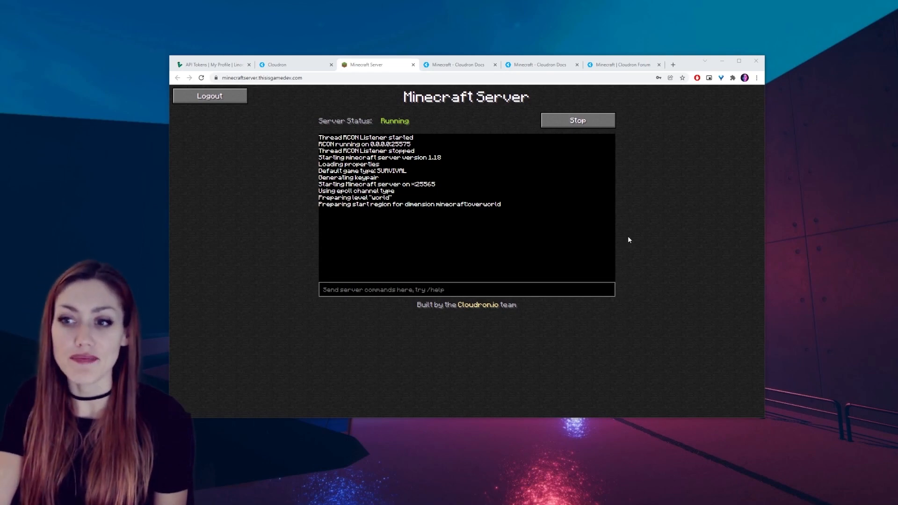
mouse_move(623, 235)
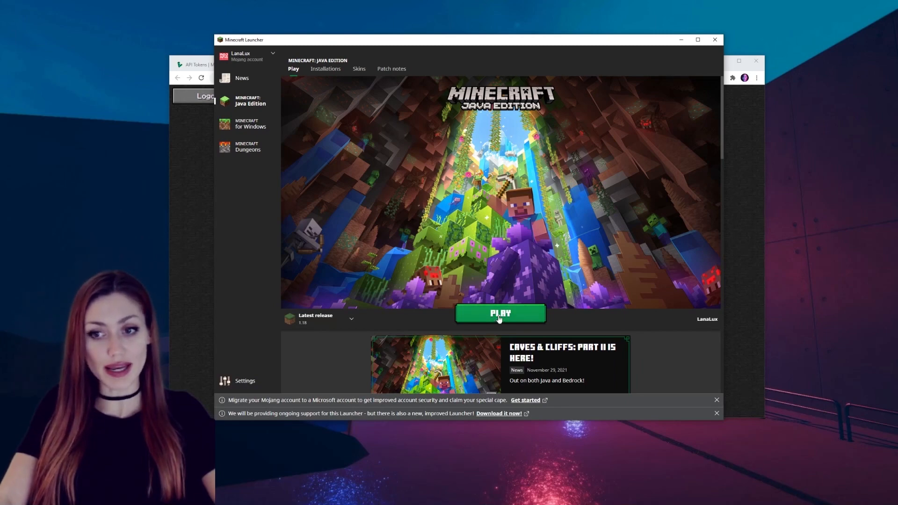
Launch the latest Java Edition release from the Minecraft Launcher.
left_click(499, 314)
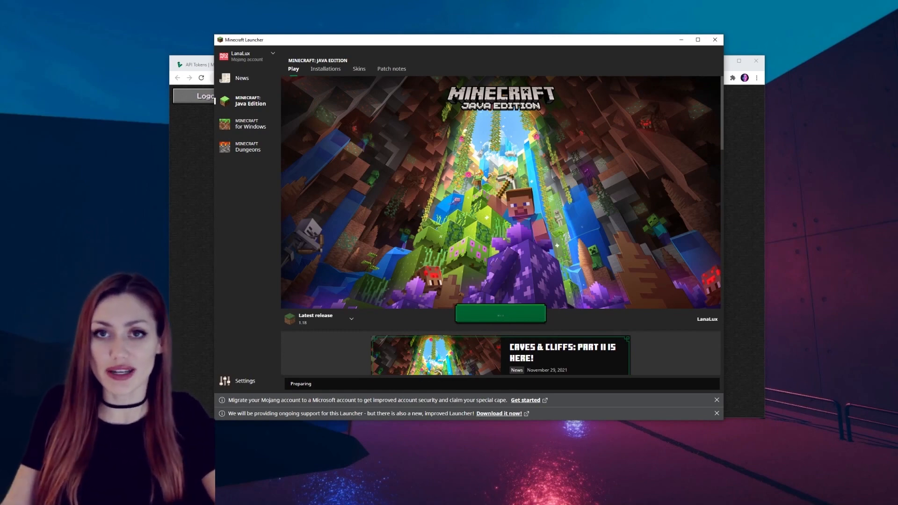
left_click(500, 313)
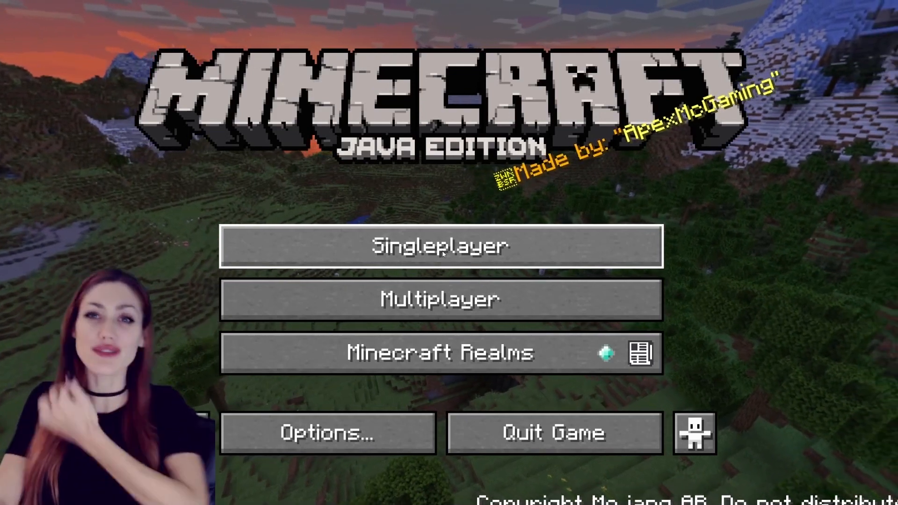
From the Multiplayer screen, save a new server entry 'Margret' at minecraftserver.thisisgamedev.com.
left_click(441, 300)
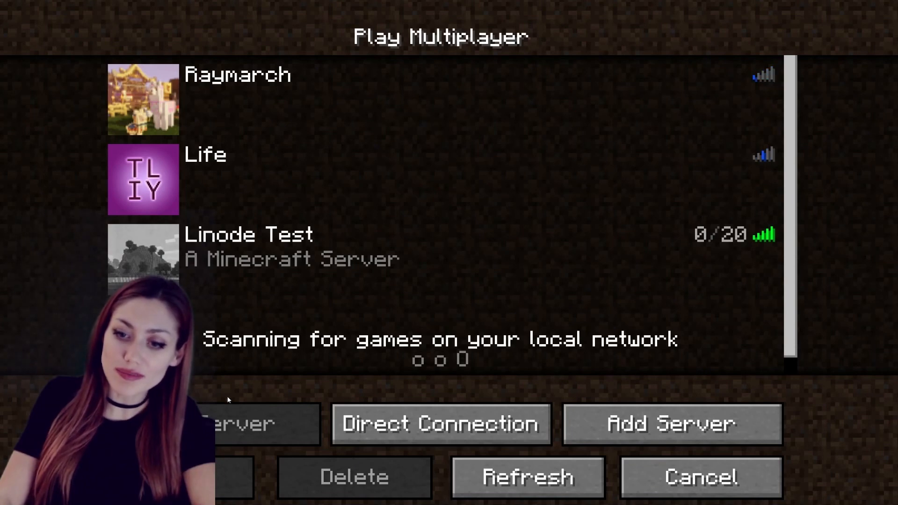
left_click(672, 424)
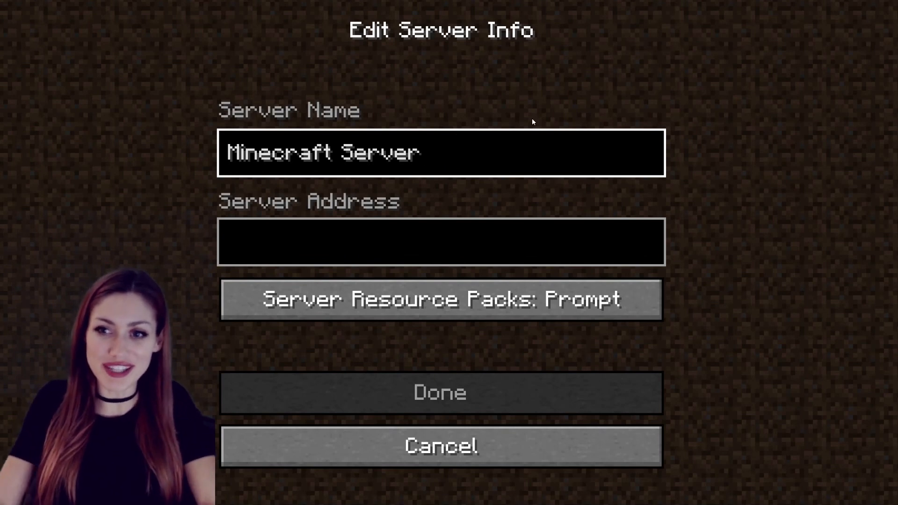
key("Backspace")
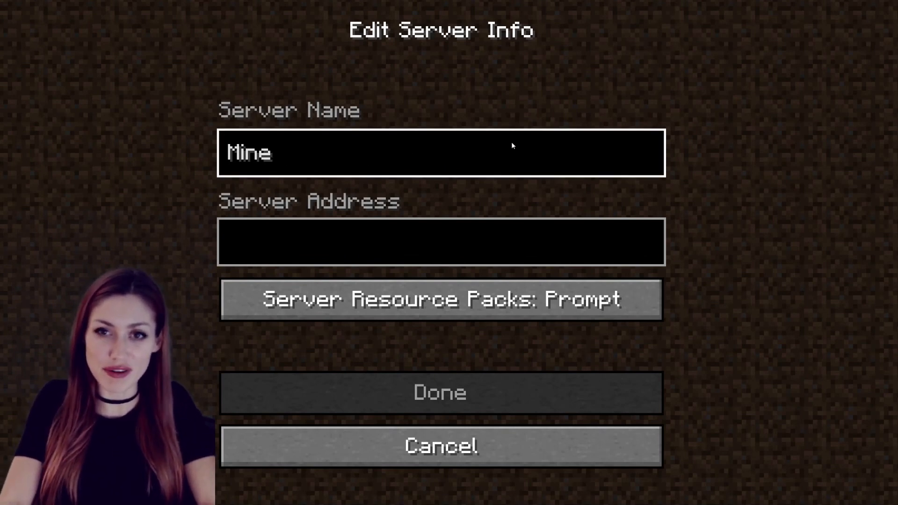
type("Margret")
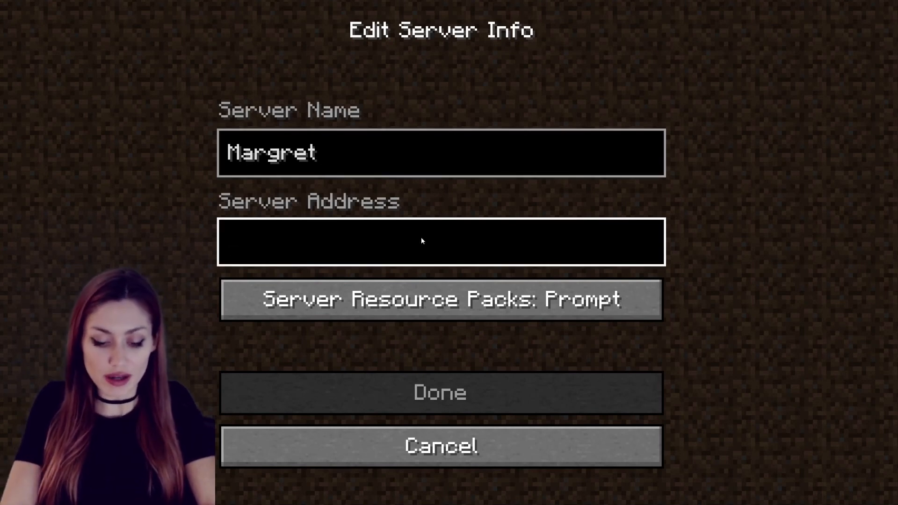
type("minecraftserver.")
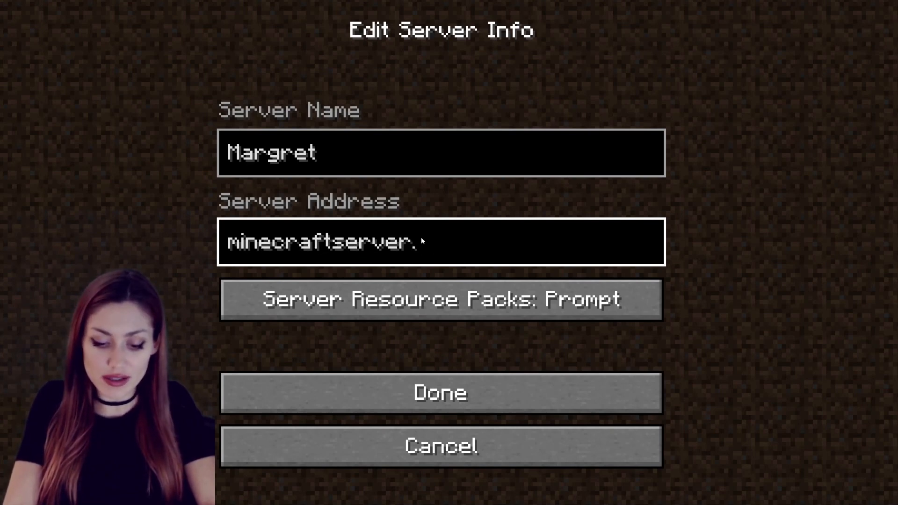
type("thisisgamed")
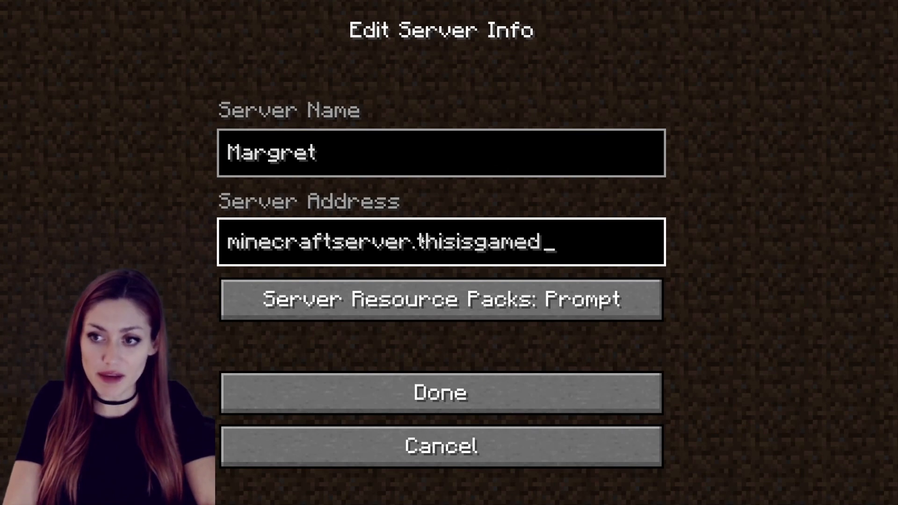
type("ev.com")
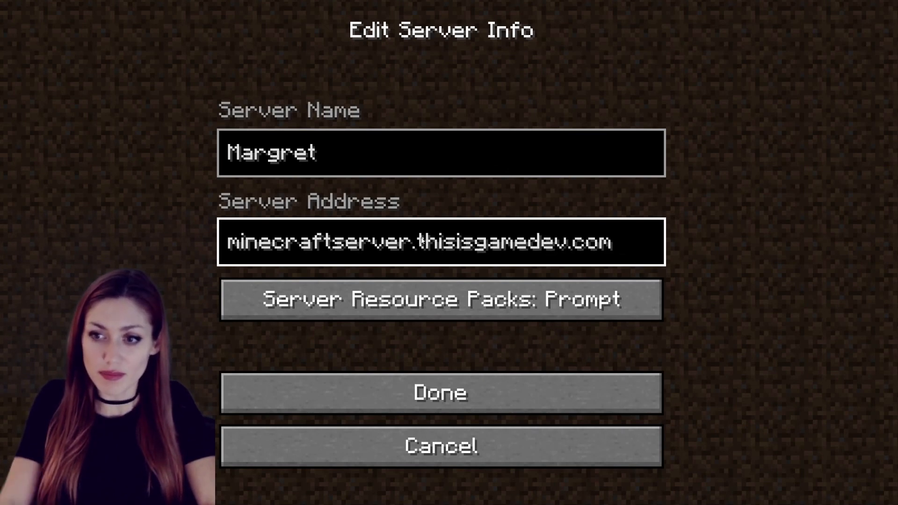
left_click(439, 393)
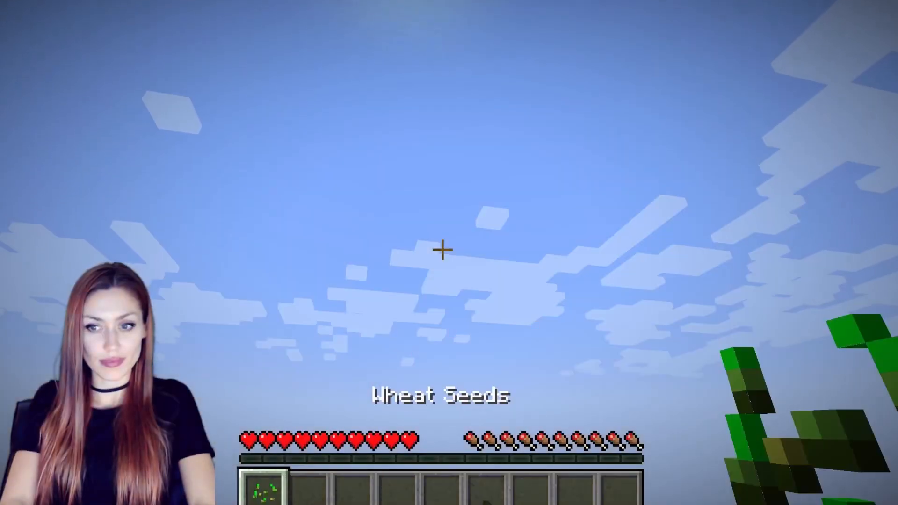
mouse_move(441, 249)
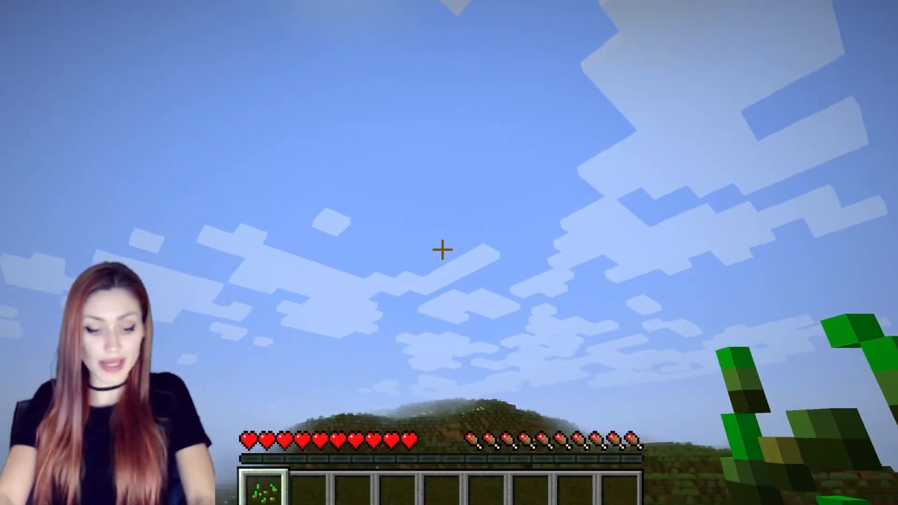
mouse_move(449, 253)
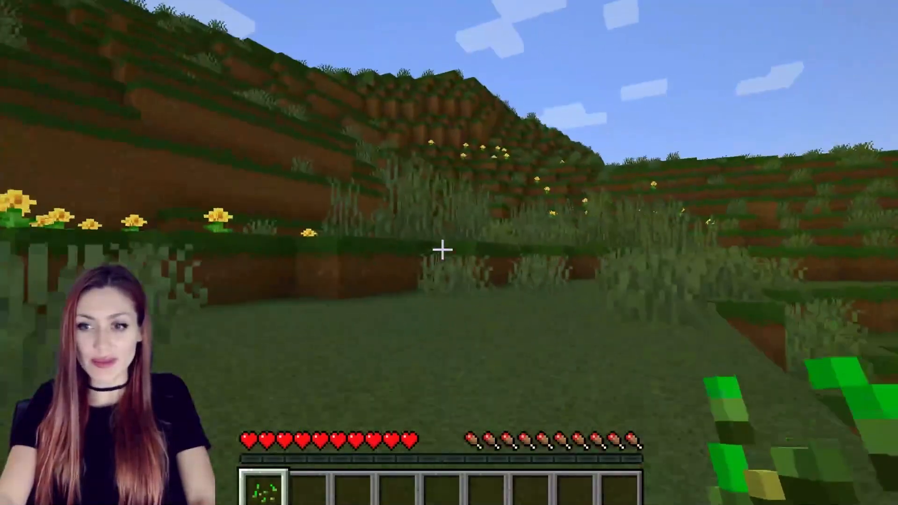
mouse_move(441, 250)
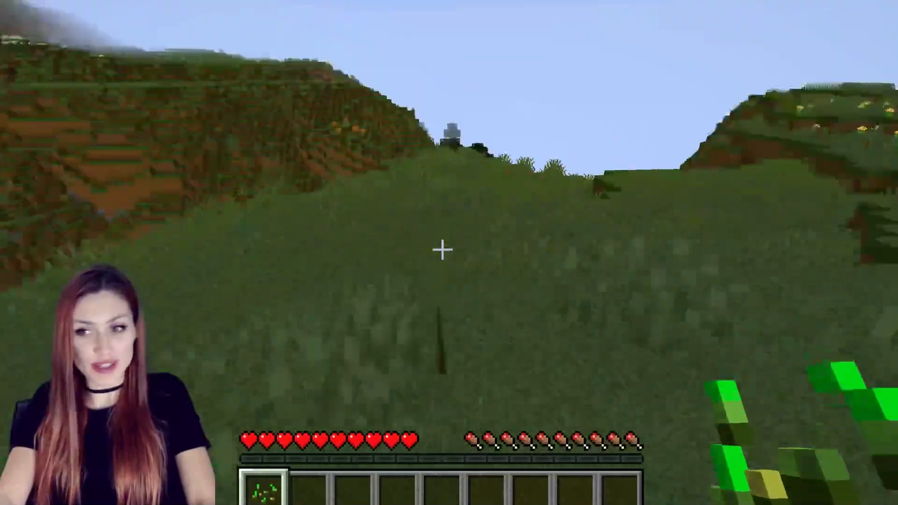
mouse_move(444, 248)
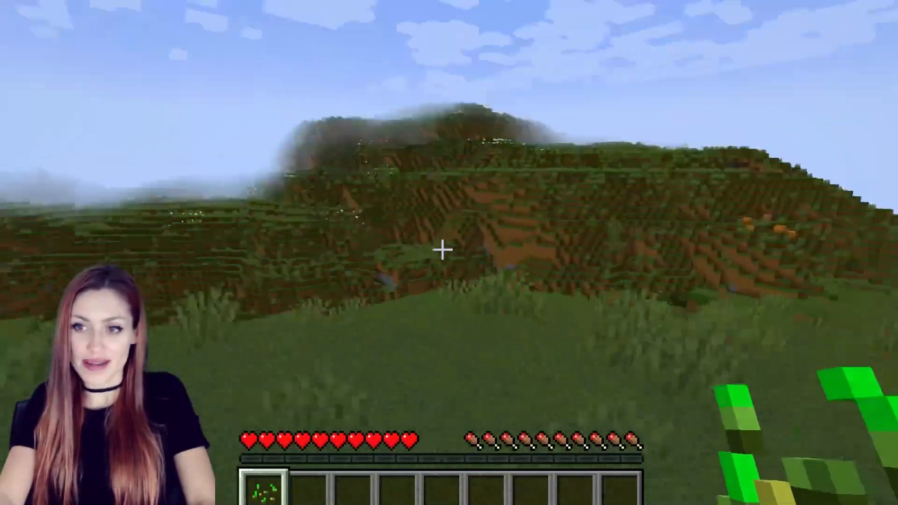
mouse_move(449, 253)
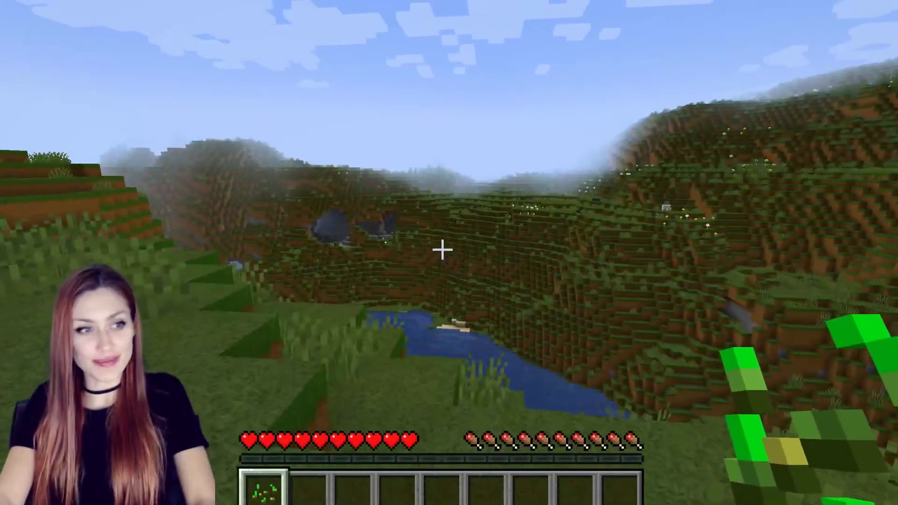
mouse_move(449, 250)
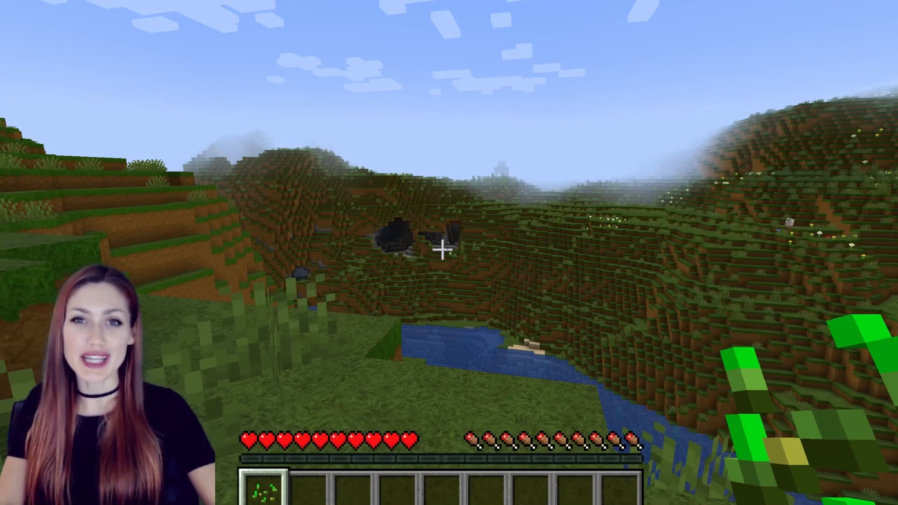
mouse_move(444, 248)
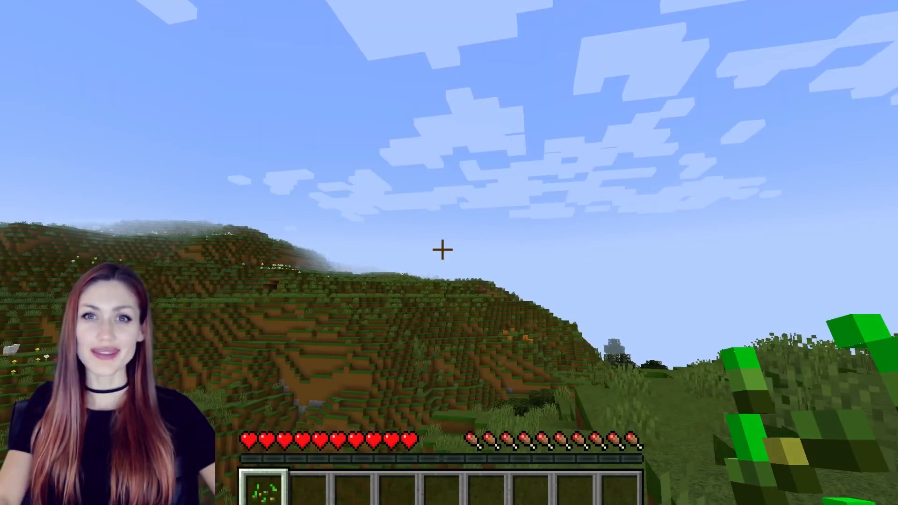